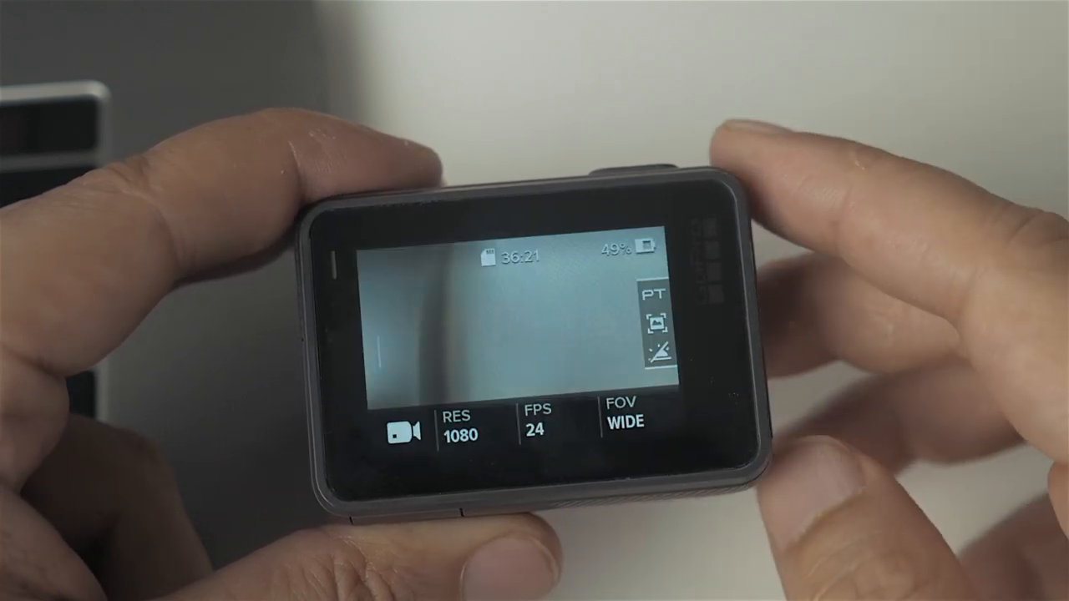
# - Set the GoPro to 24 frames per second and the Wide field of view
pyautogui.click(537, 426)
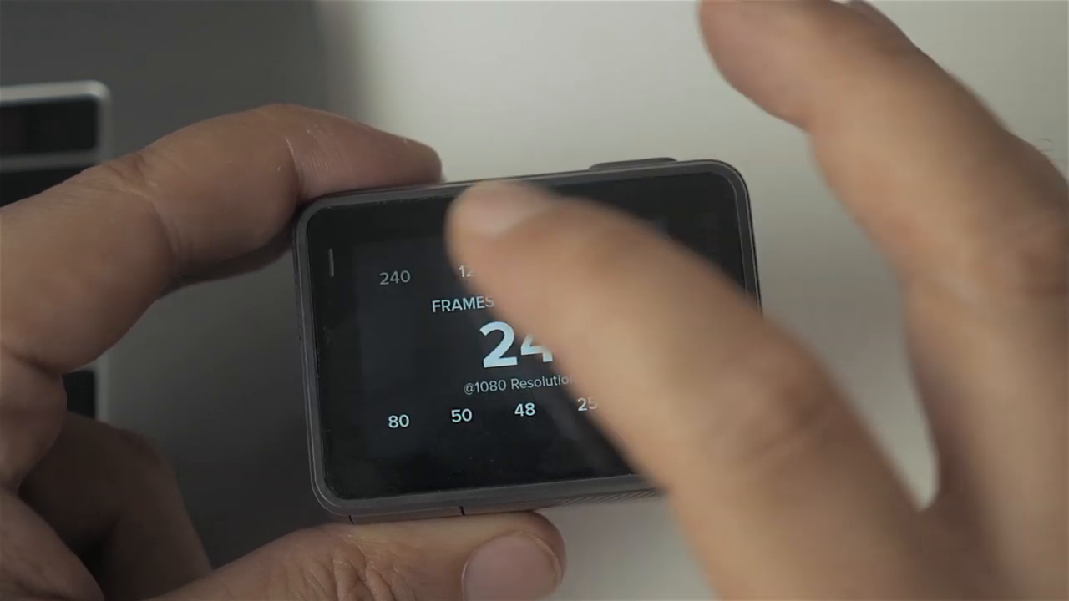
pyautogui.click(501, 334)
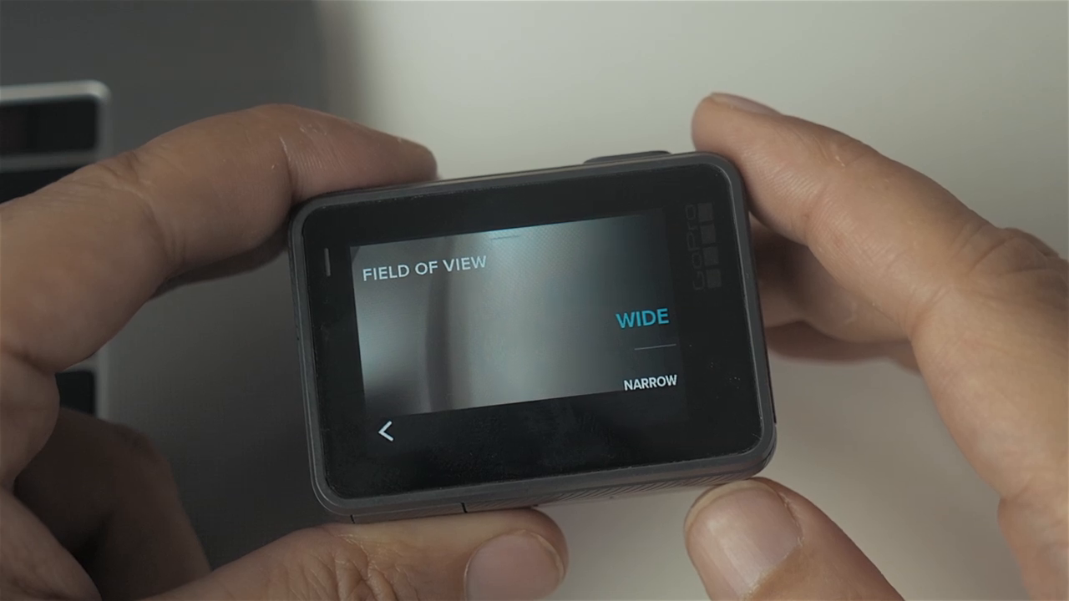
pyautogui.click(638, 318)
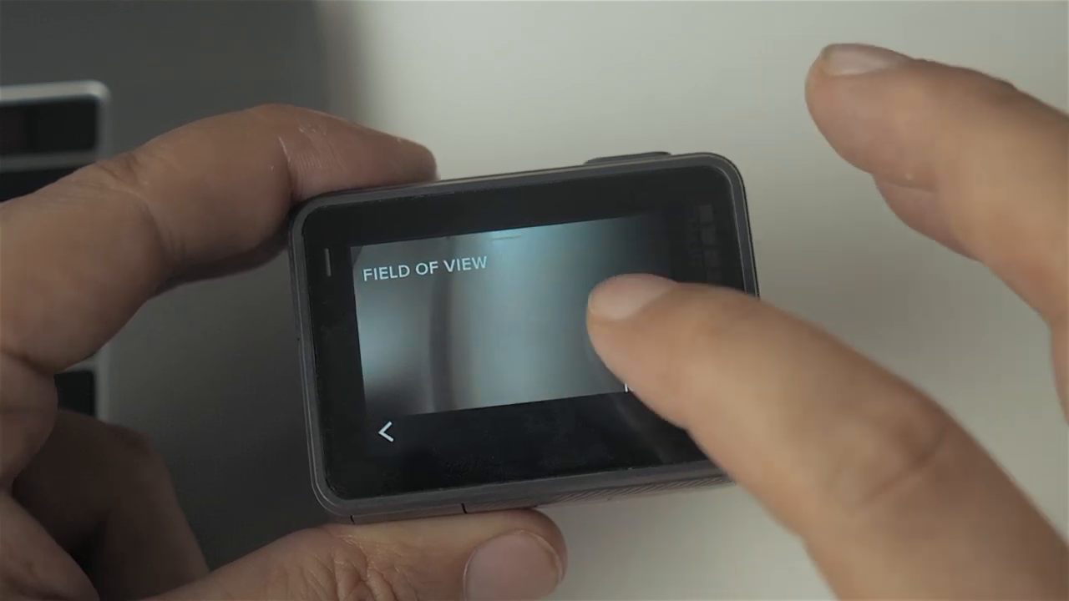
pyautogui.click(601, 318)
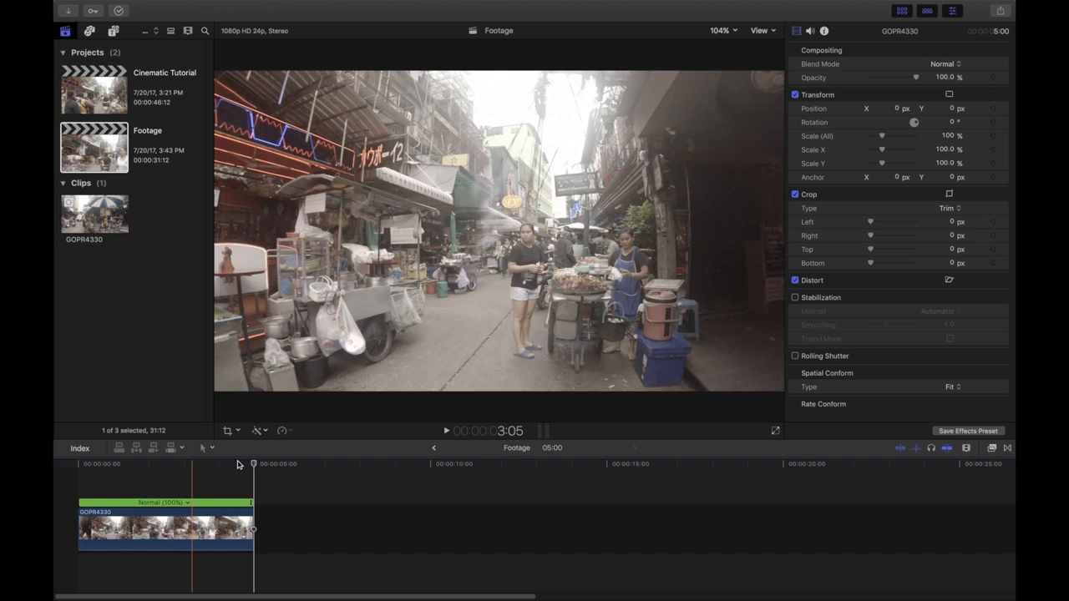
# - Enable Stabilization on the street clip with the Automatic method
pyautogui.click(137, 526)
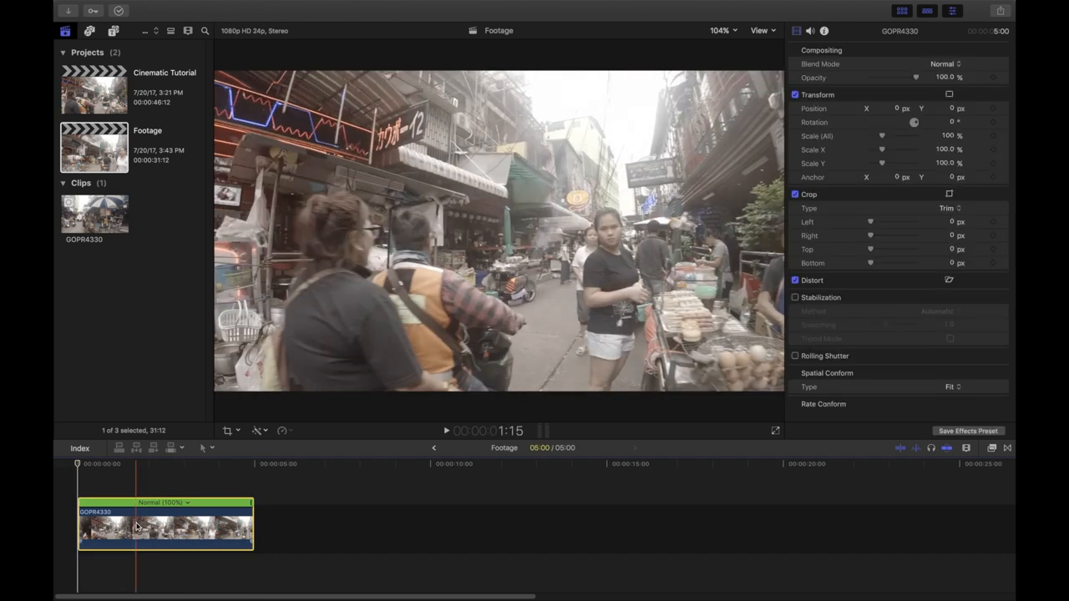
pyautogui.click(795, 297)
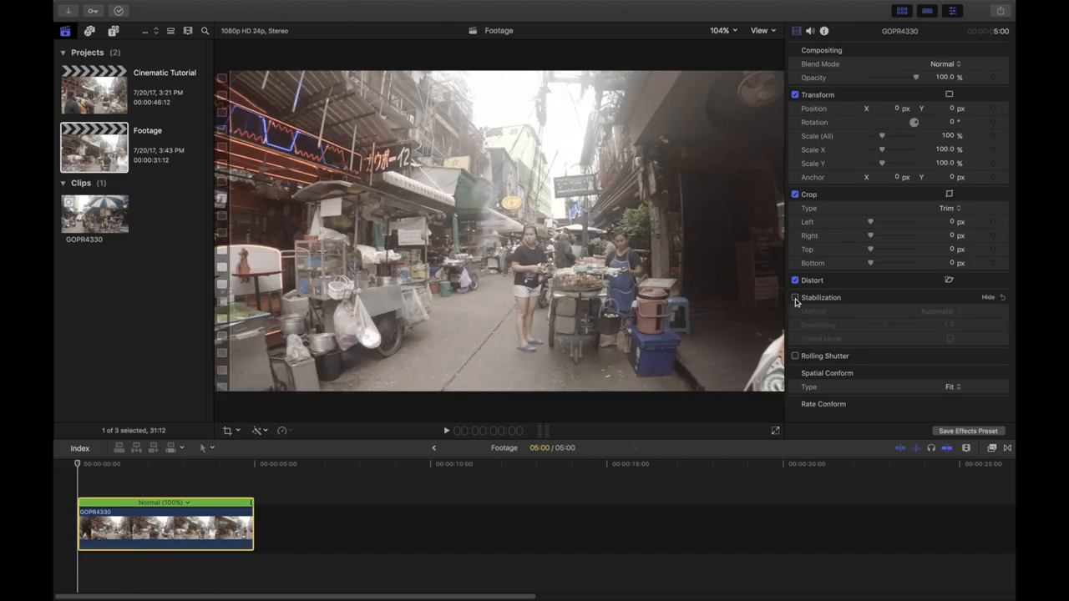
pyautogui.click(795, 298)
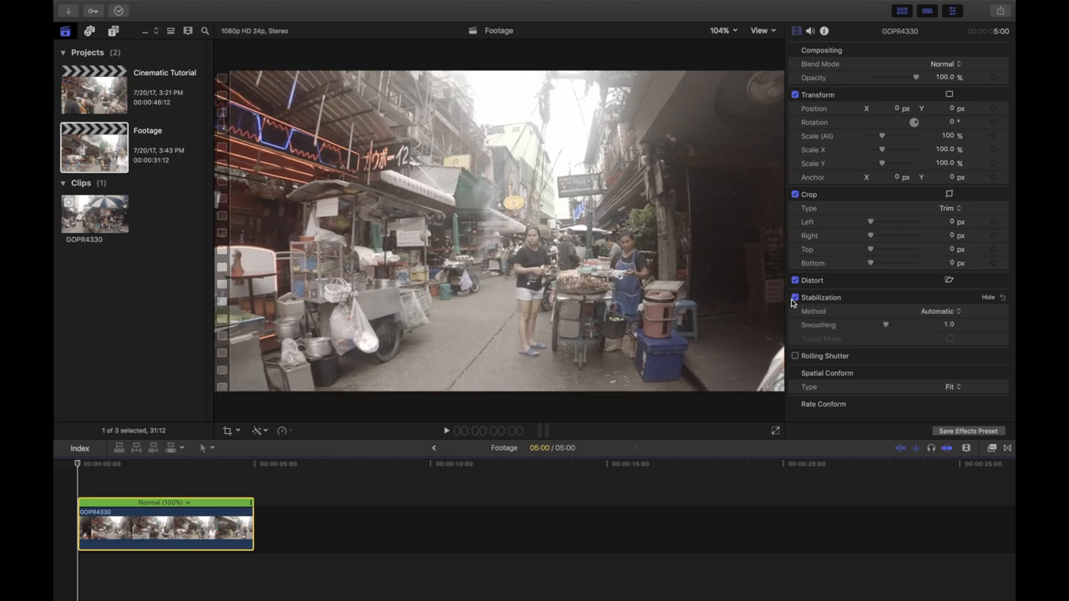
pyautogui.click(795, 298)
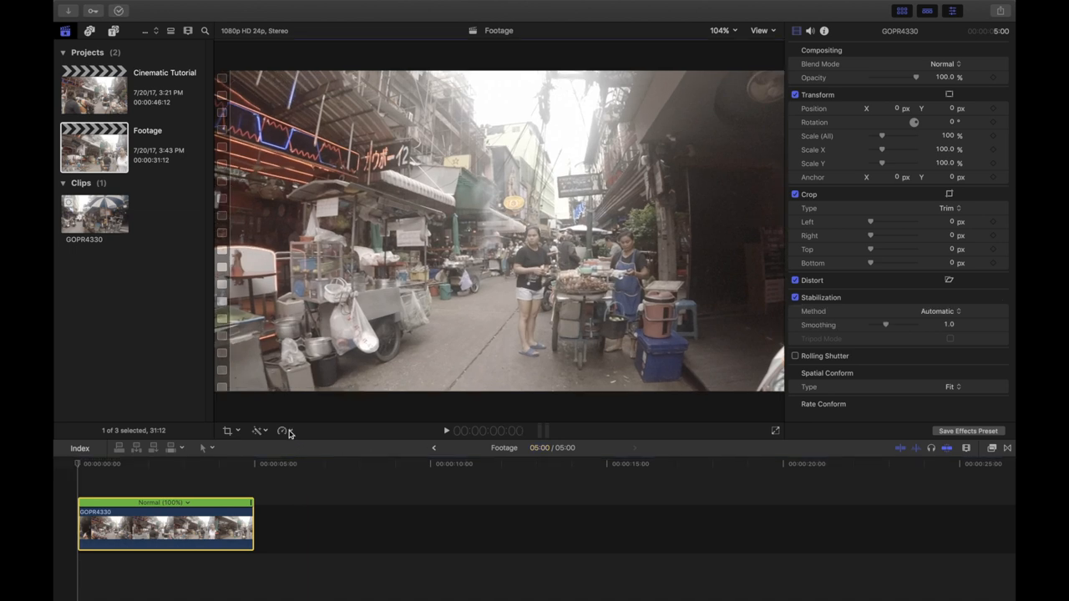
# - Retime the street clip to a custom rate of 20% speed
pyautogui.click(282, 431)
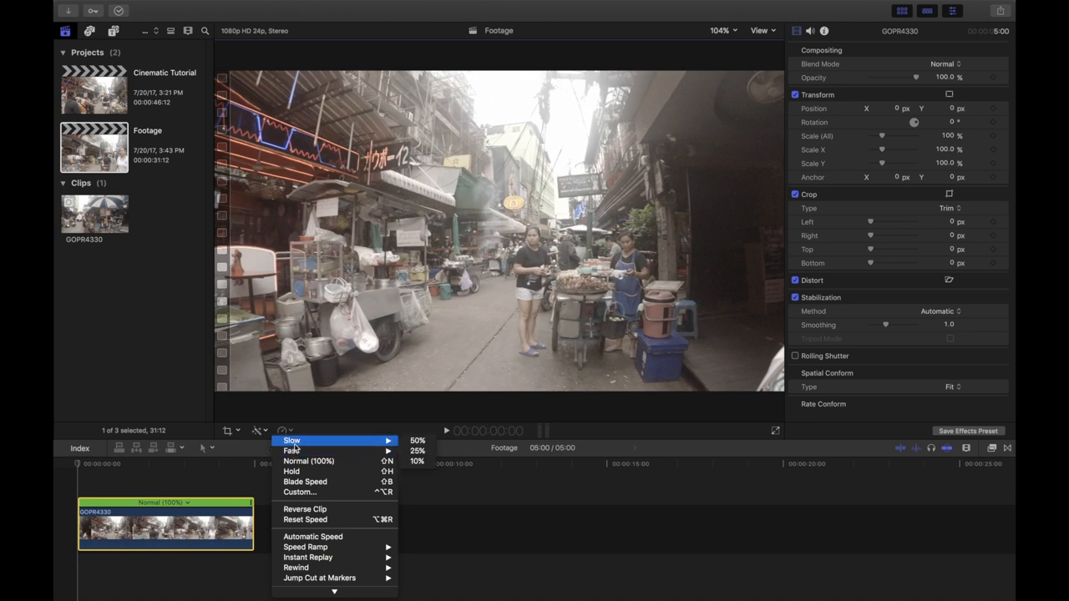
pyautogui.moveTo(297, 491)
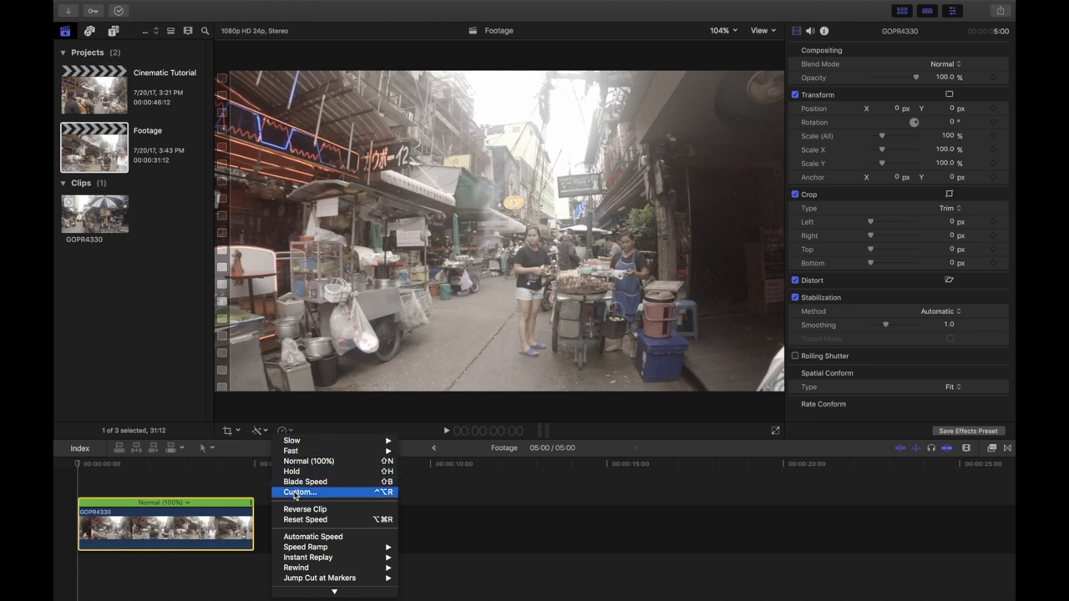
pyautogui.click(298, 491)
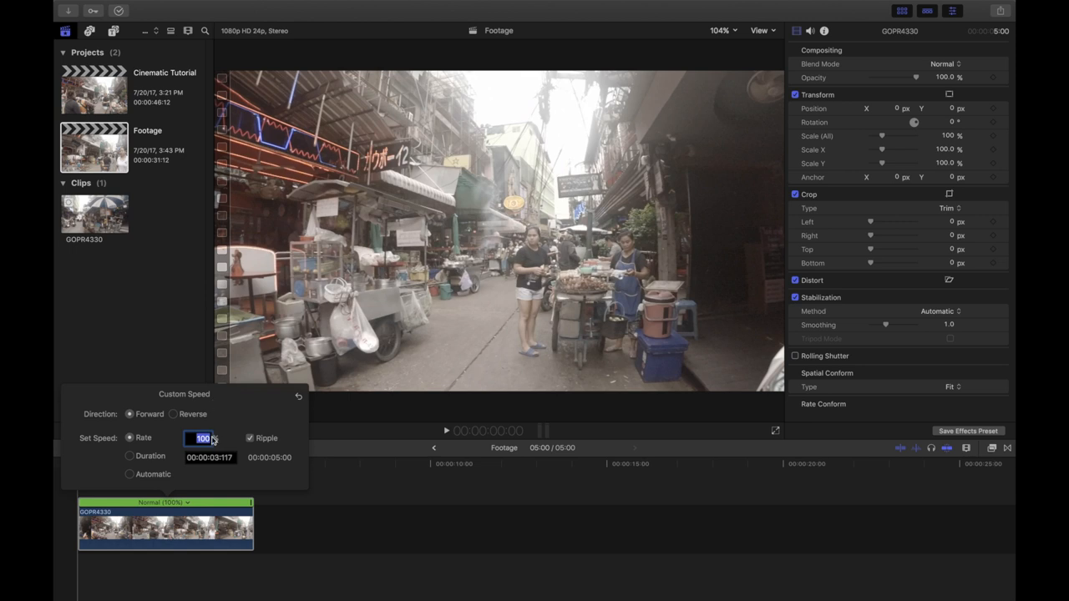
pyautogui.write('20')
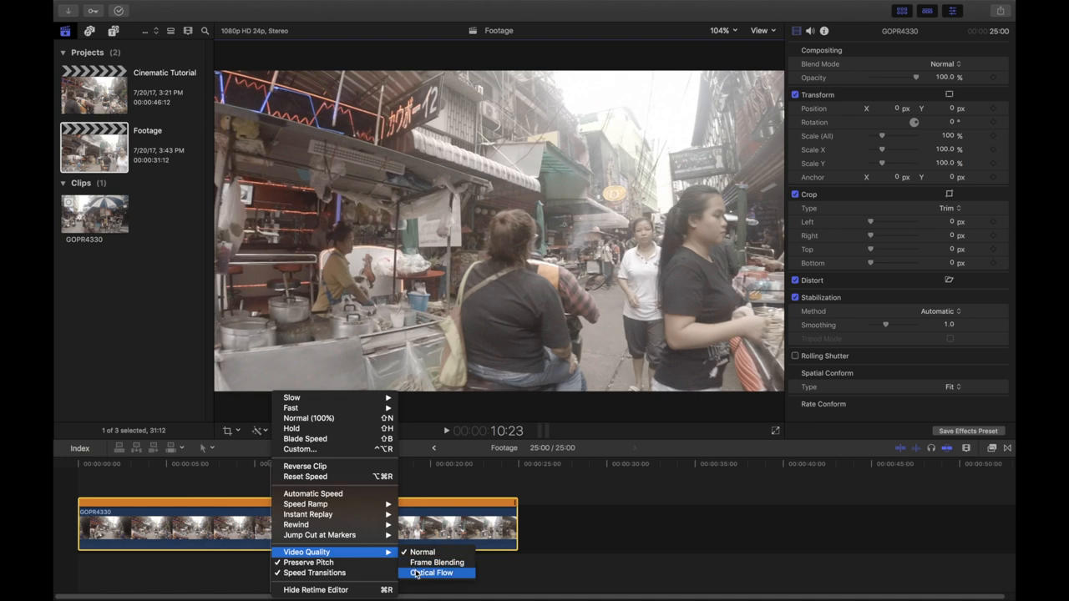
# - Set the slowed clip's video quality to Optical Flow and review the playback
pyautogui.click(432, 573)
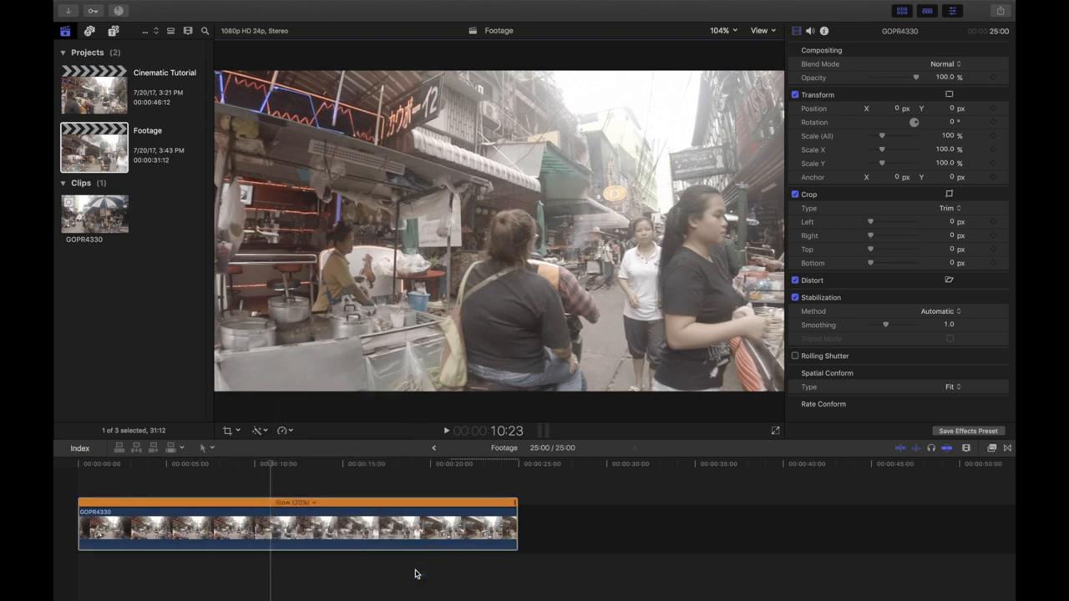
pyautogui.click(446, 431)
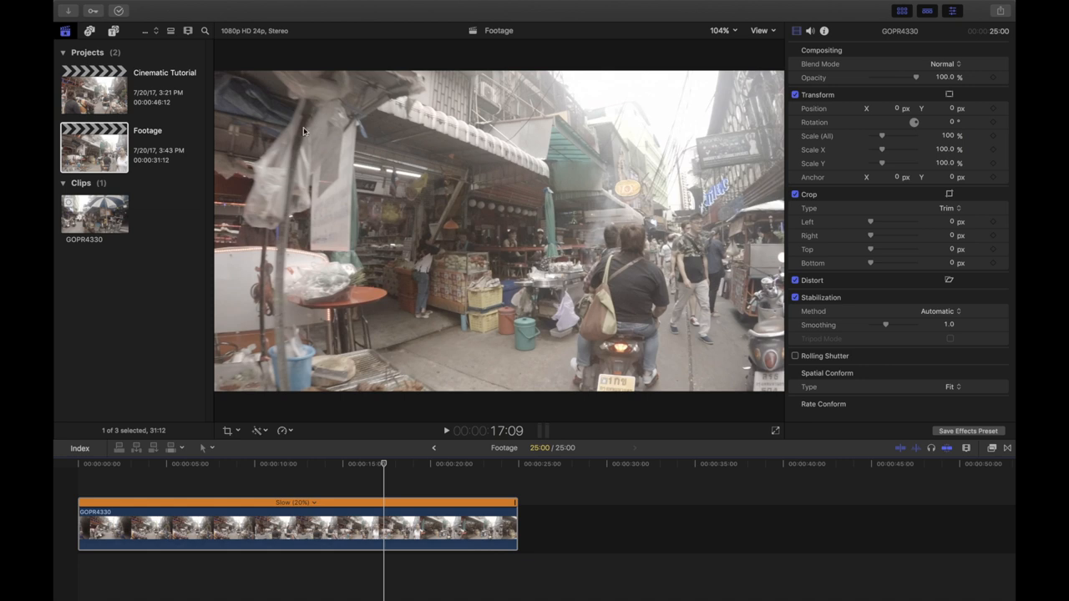
pyautogui.moveTo(288, 346)
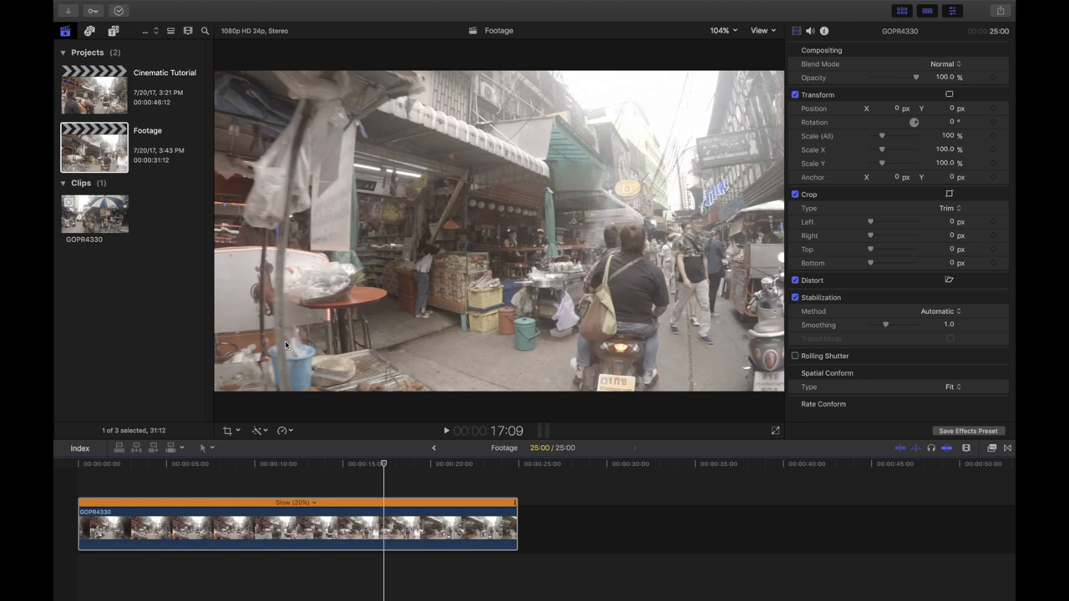
pyautogui.click(994, 448)
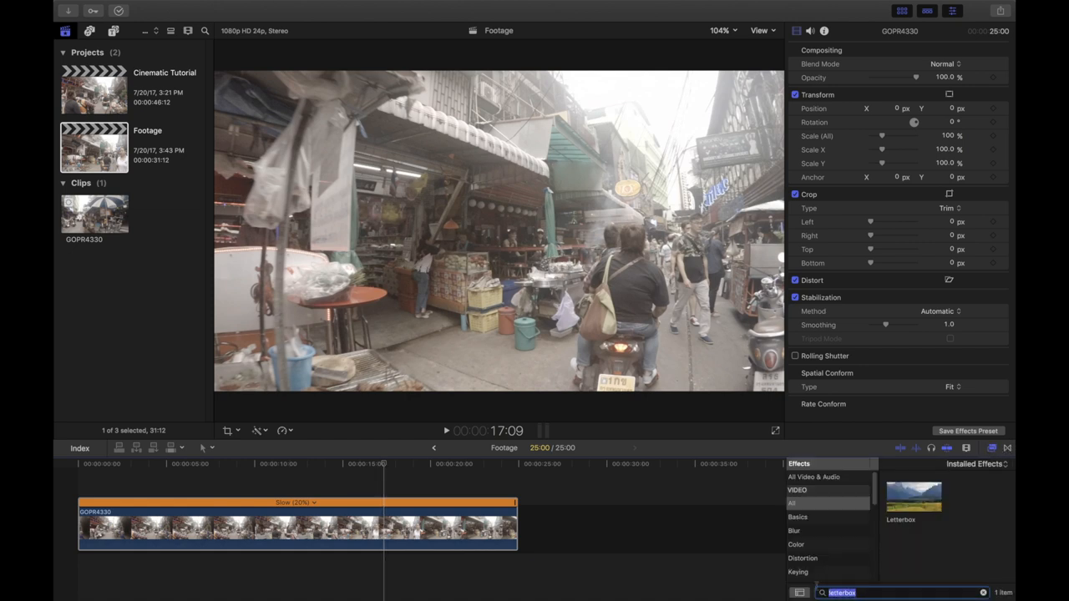
# - Find the Fisheye effect and apply it to the street clip
pyautogui.write('fisheye')
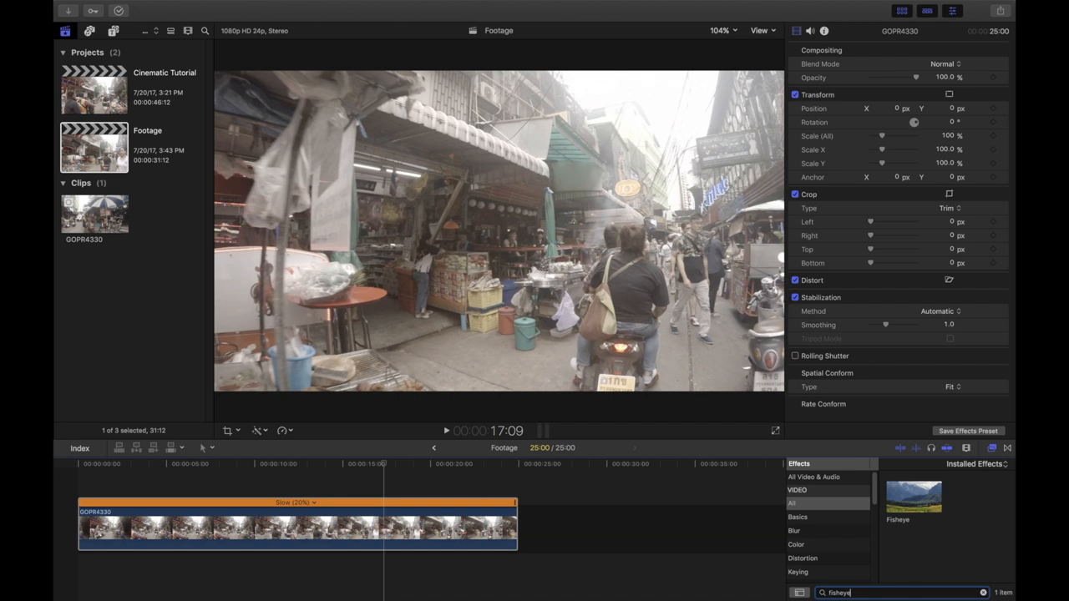
pyautogui.click(912, 498)
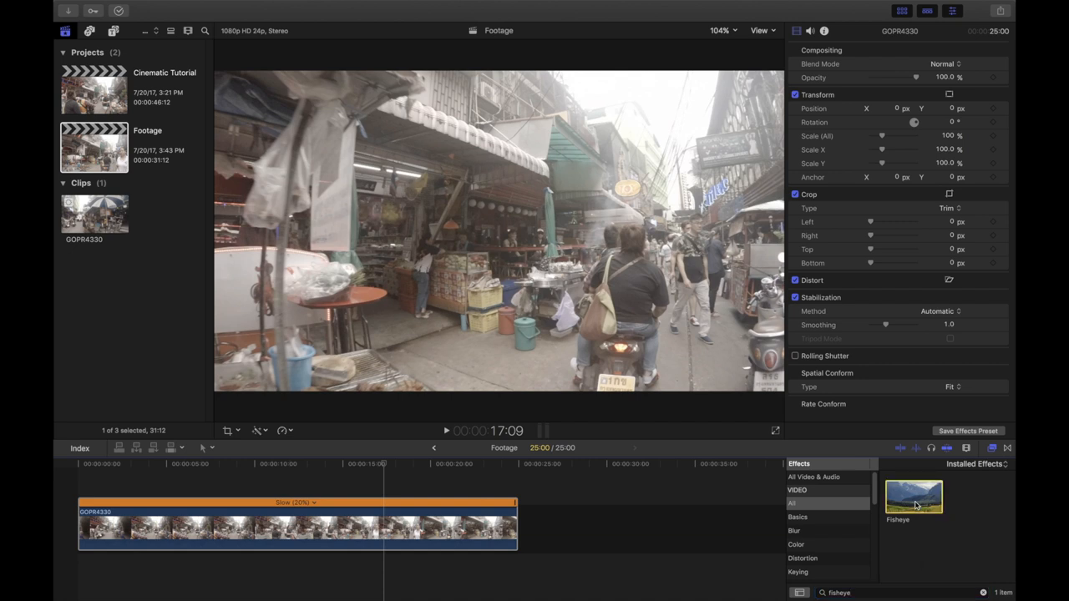
pyautogui.moveTo(912, 494); pyautogui.dragTo(451, 527)
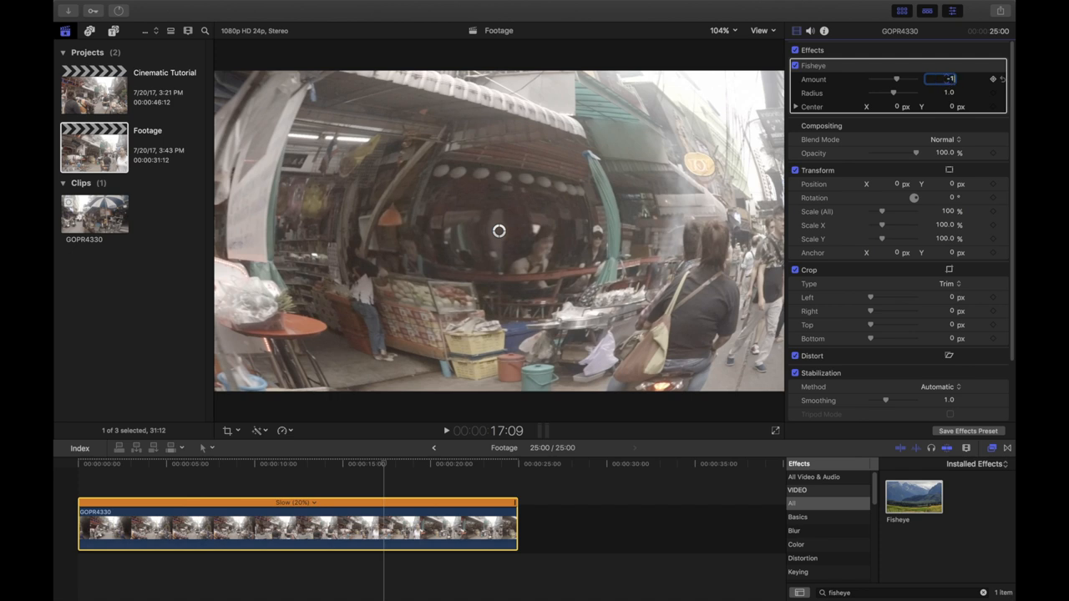
# - Adjust the Fisheye amount down through -1.0 and -2.0 to a final -4.0
pyautogui.write('-1.0')
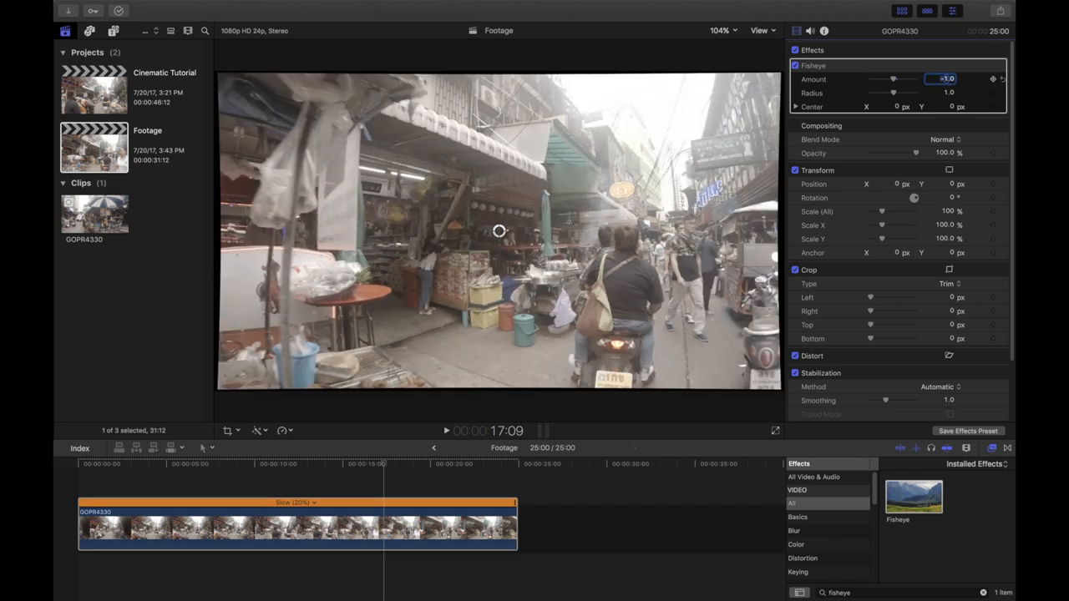
pyautogui.write('-2')
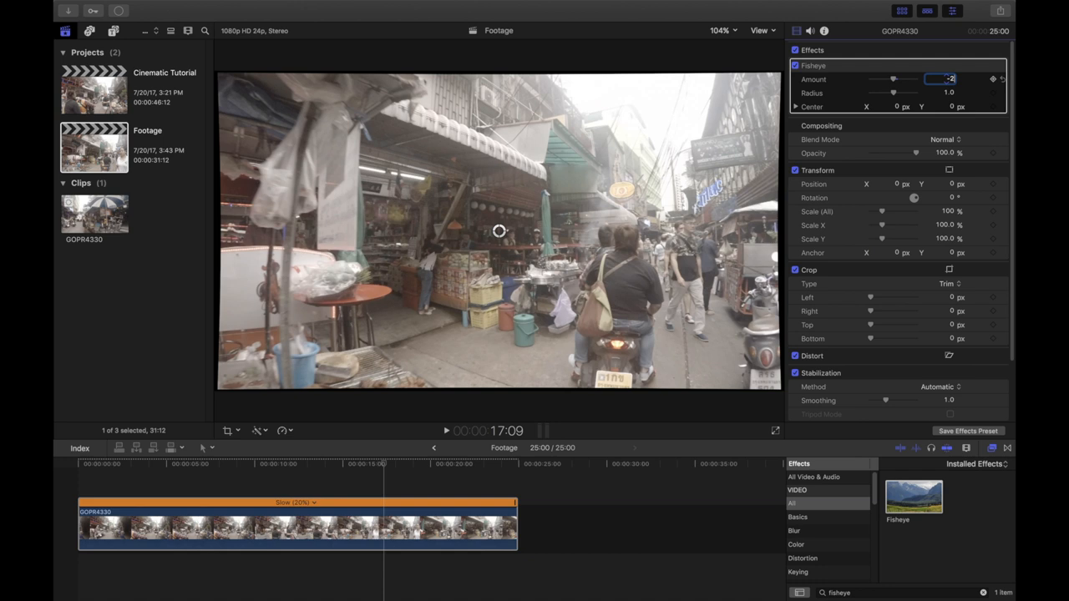
pyautogui.write('-2.0')
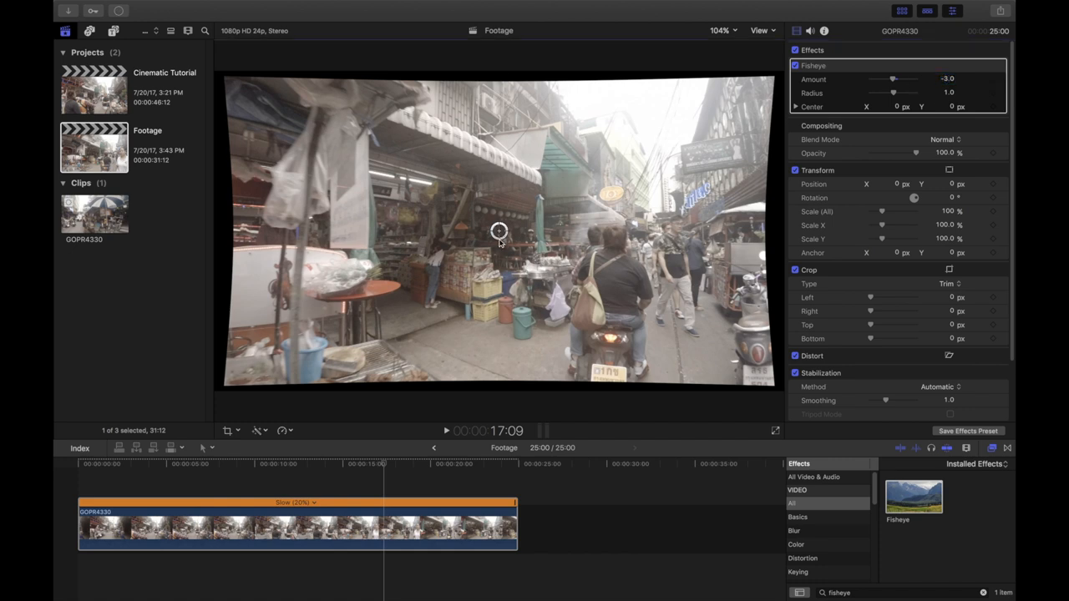
pyautogui.moveTo(498, 230); pyautogui.dragTo(497, 247)
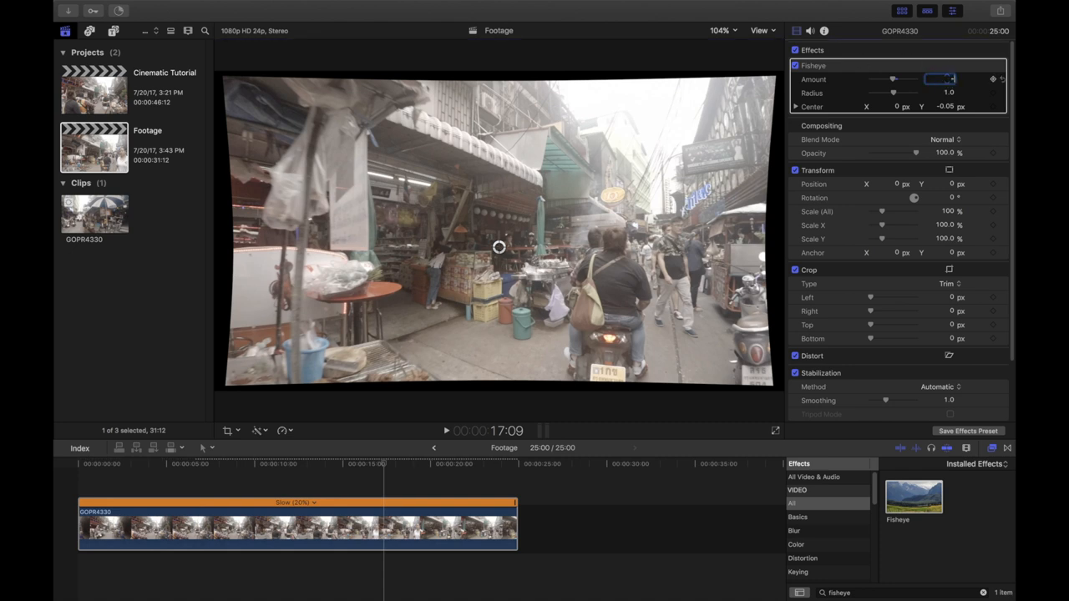
pyautogui.write('-4.0')
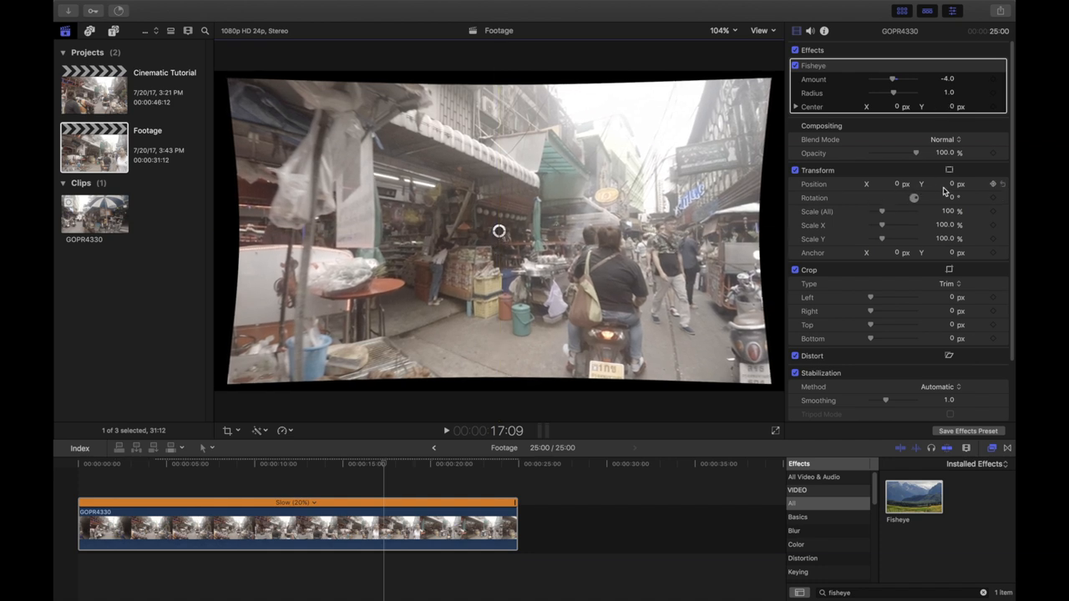
# - Scale the clip to 110% and play it back from the start
pyautogui.click(946, 211)
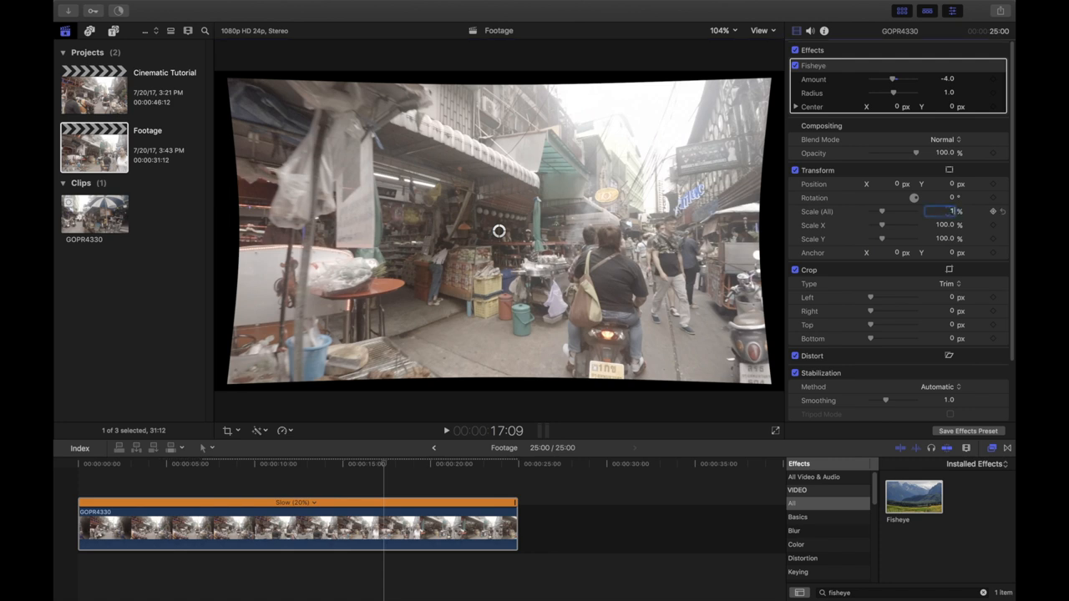
pyautogui.write('110')
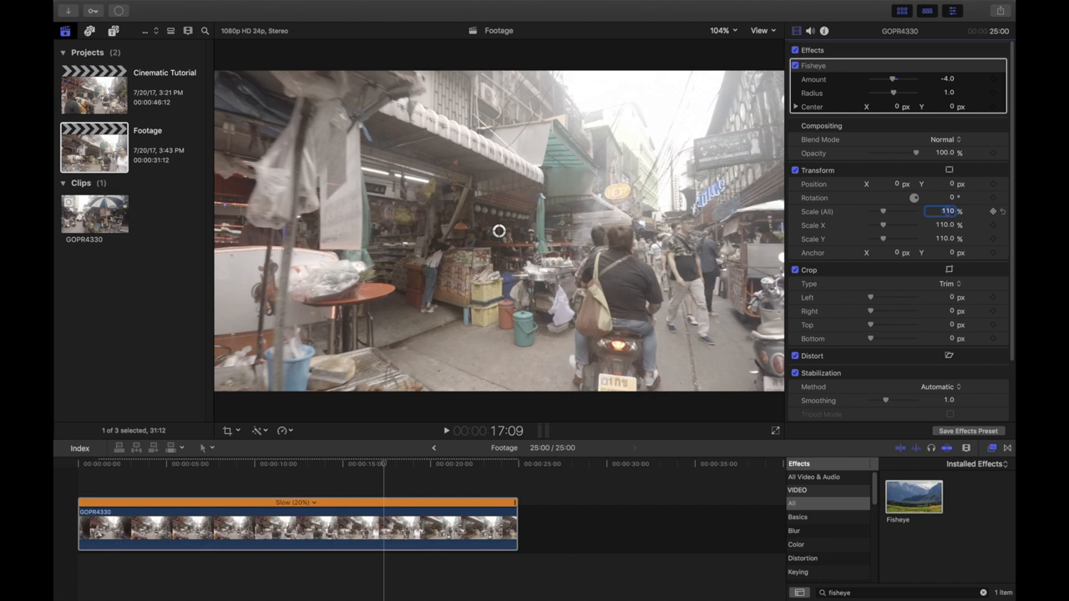
pyautogui.click(351, 465)
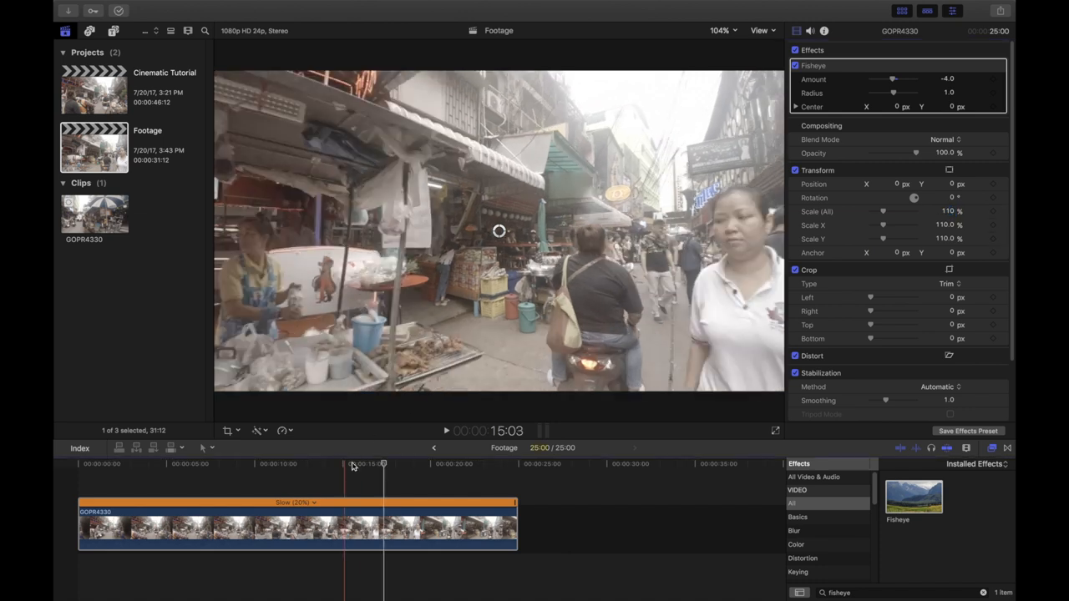
pyautogui.click(80, 464)
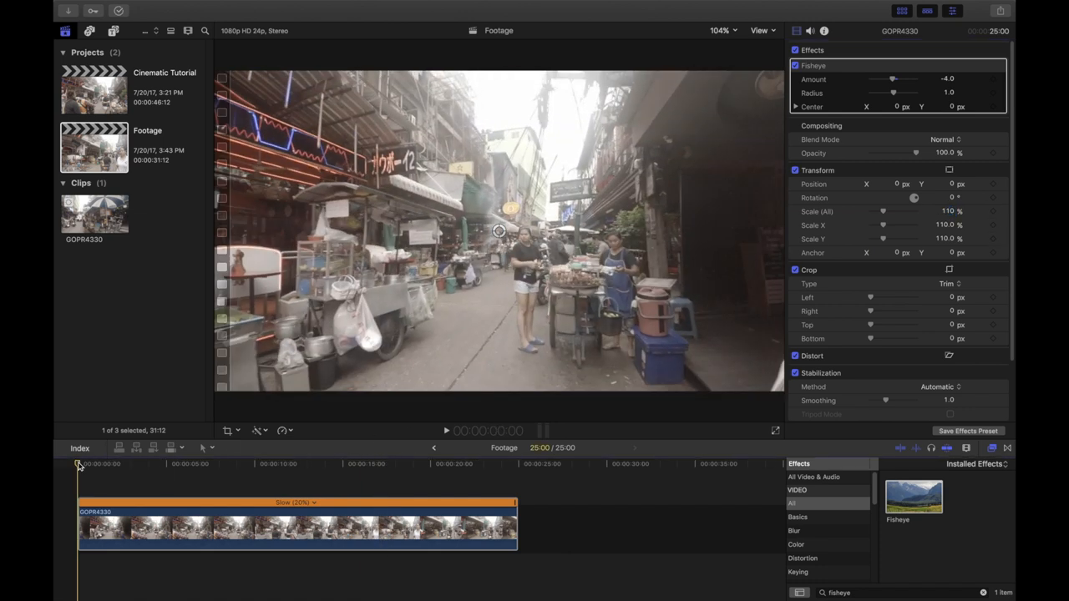
pyautogui.click(446, 431)
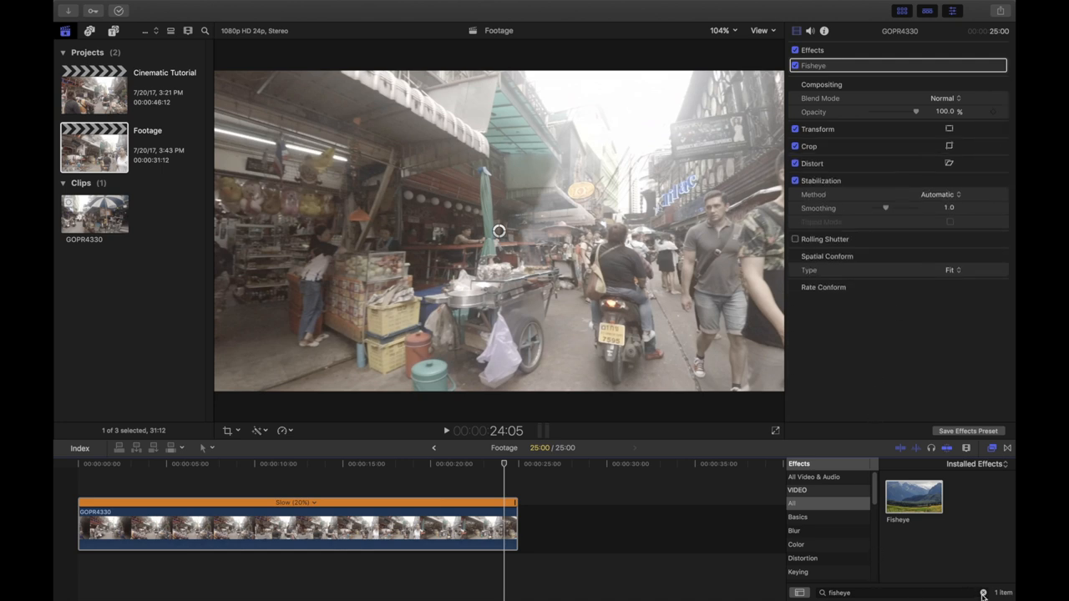
# - Switch the Color Board to the Color tab and bring up the viewer's View menu
pyautogui.click(983, 591)
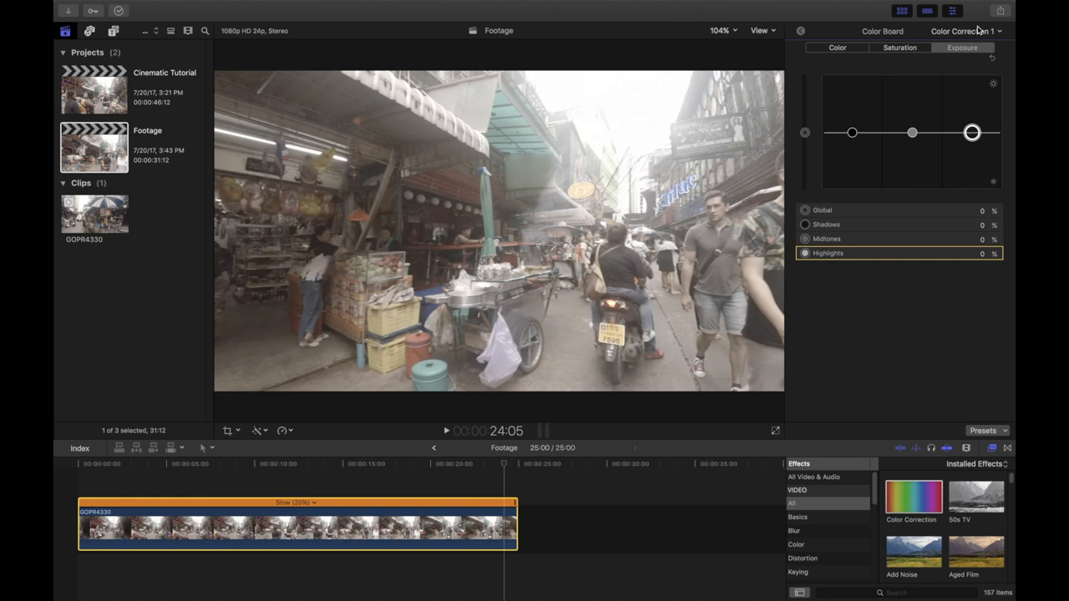
pyautogui.click(899, 46)
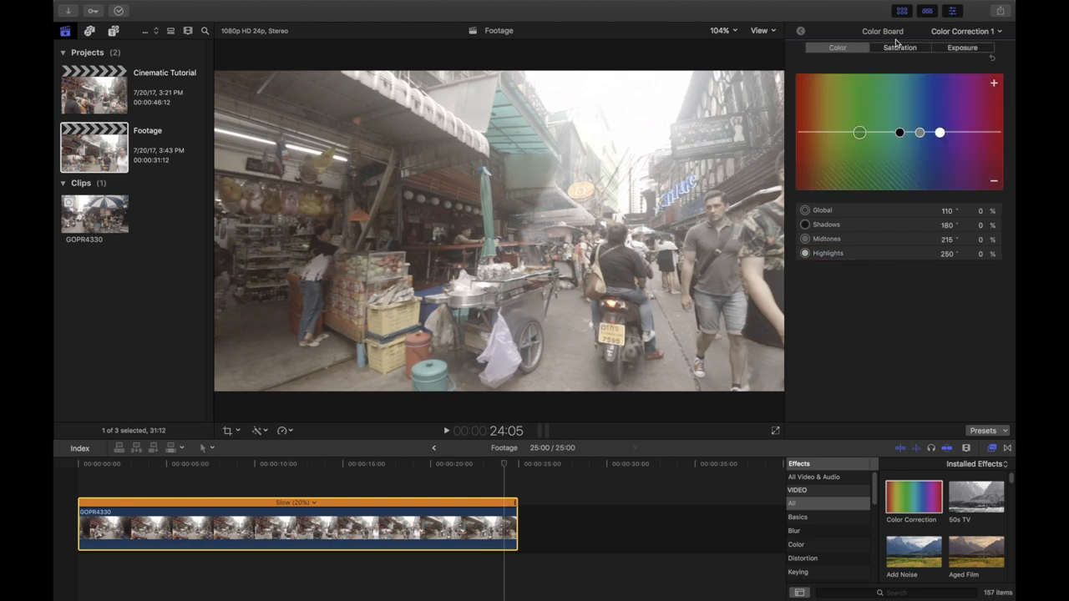
pyautogui.click(759, 30)
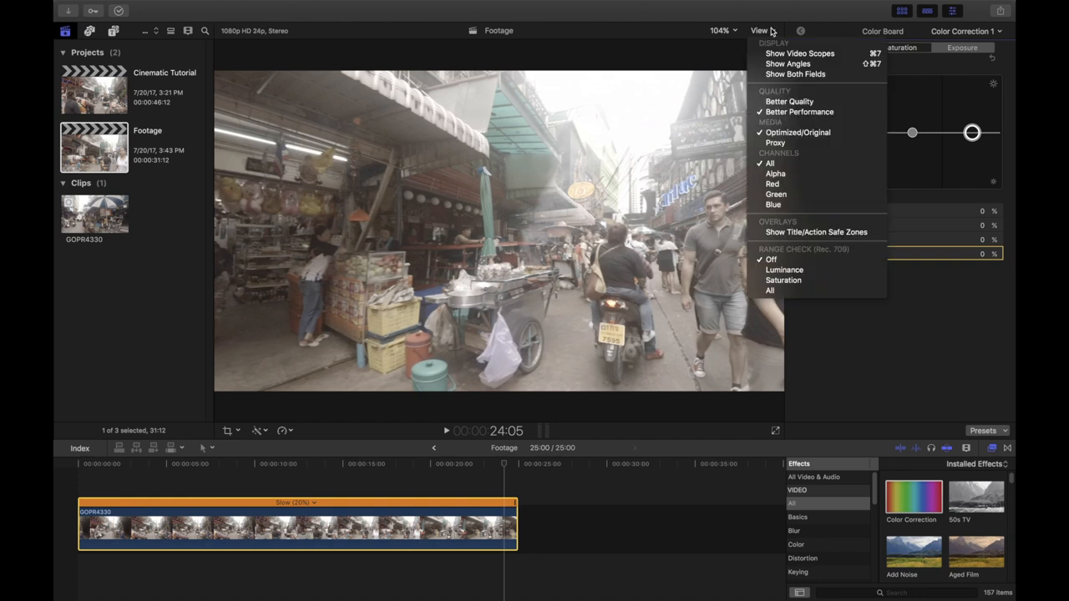
# - Show the video scopes, try the RGB Parade waveform, and return to RGB Overlay
pyautogui.click(799, 52)
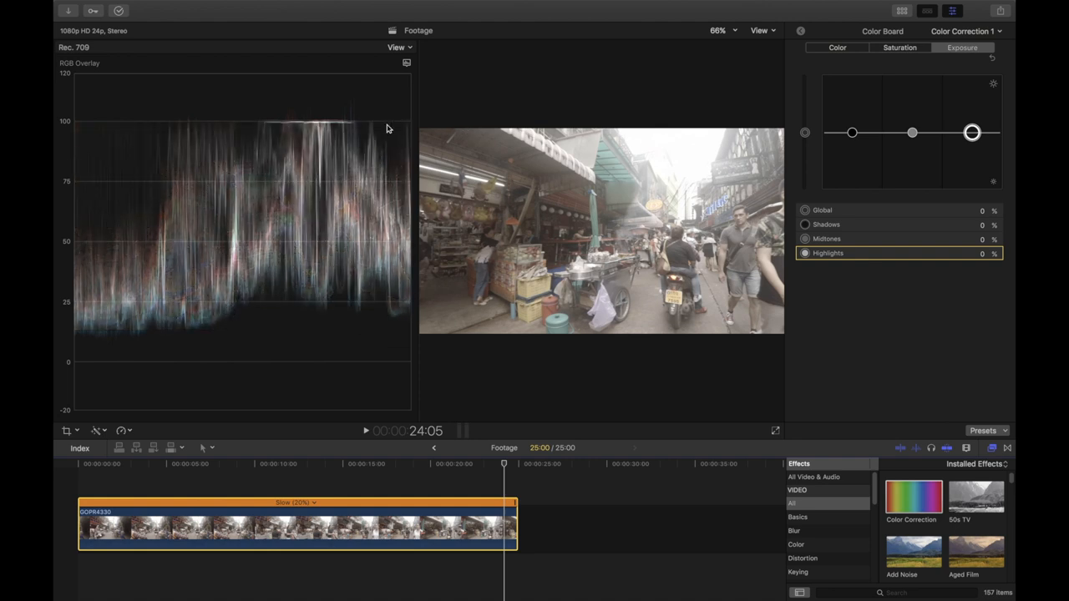
pyautogui.moveTo(237, 127)
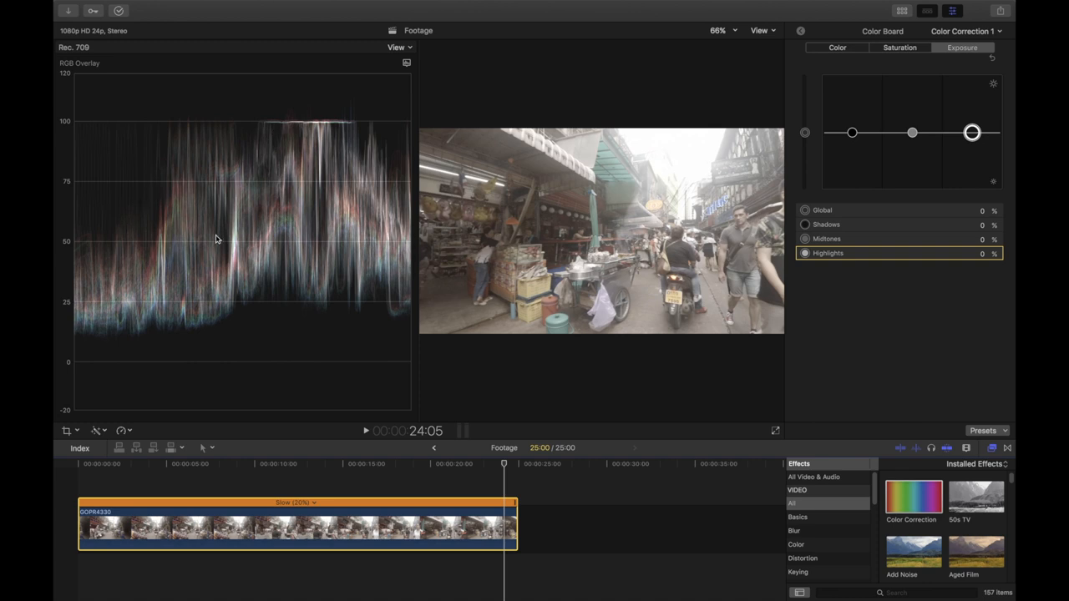
pyautogui.moveTo(93, 372)
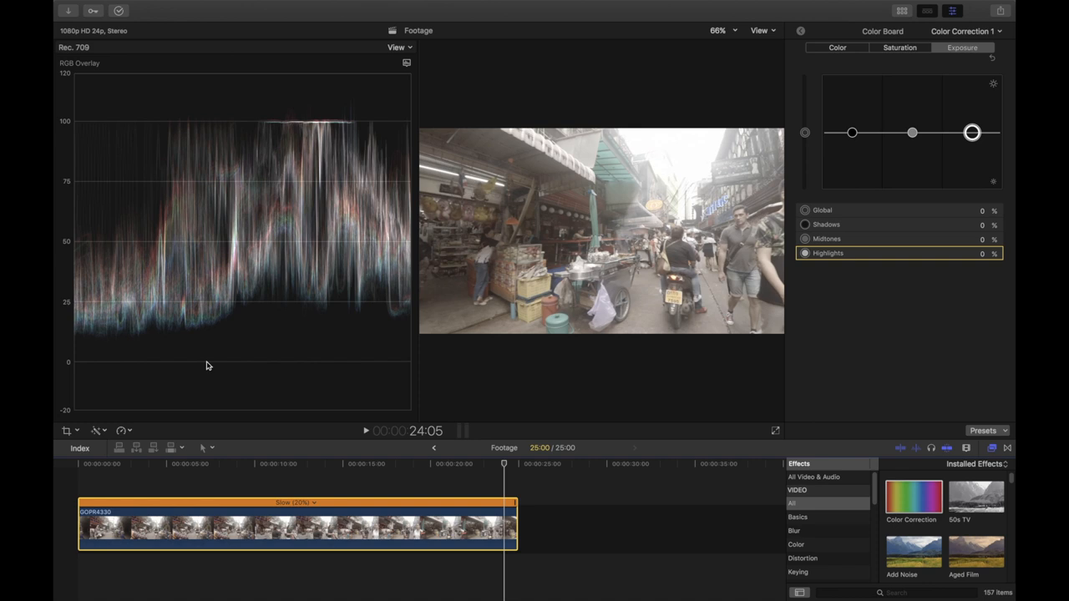
pyautogui.click(397, 47)
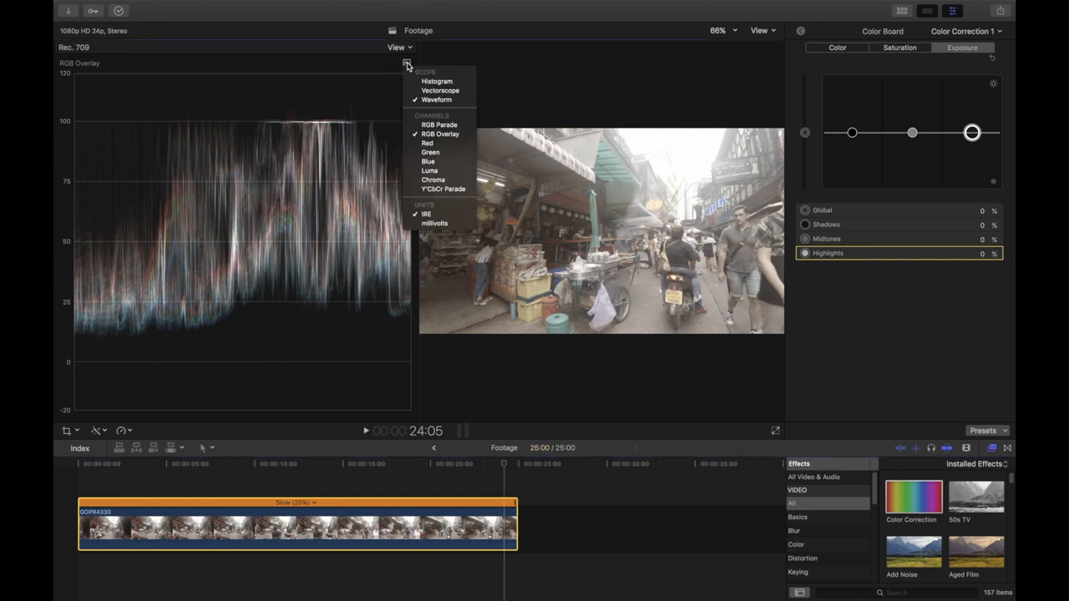
pyautogui.click(439, 123)
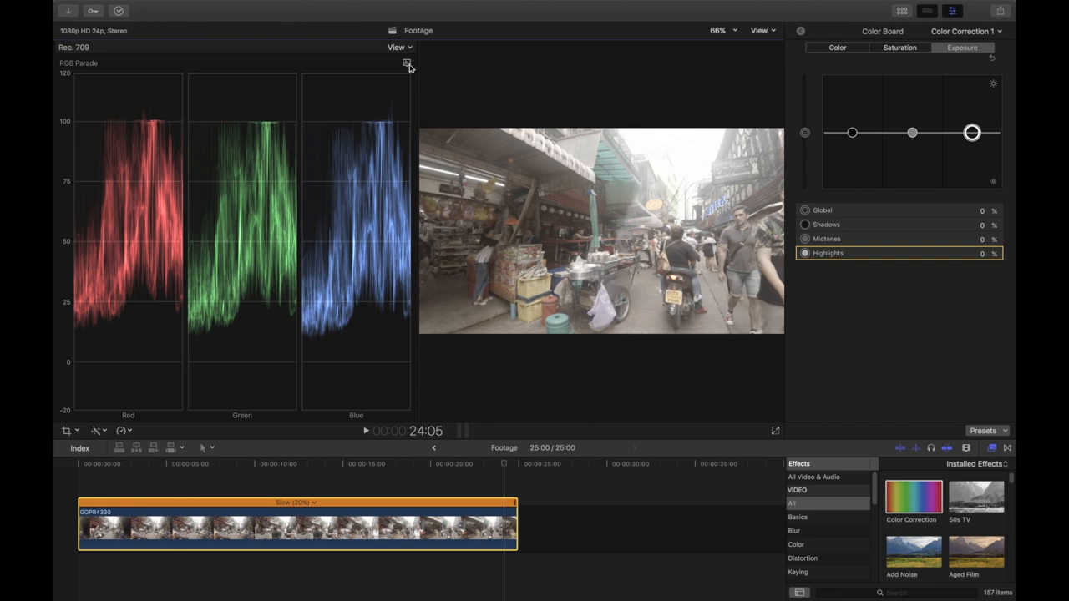
pyautogui.click(408, 64)
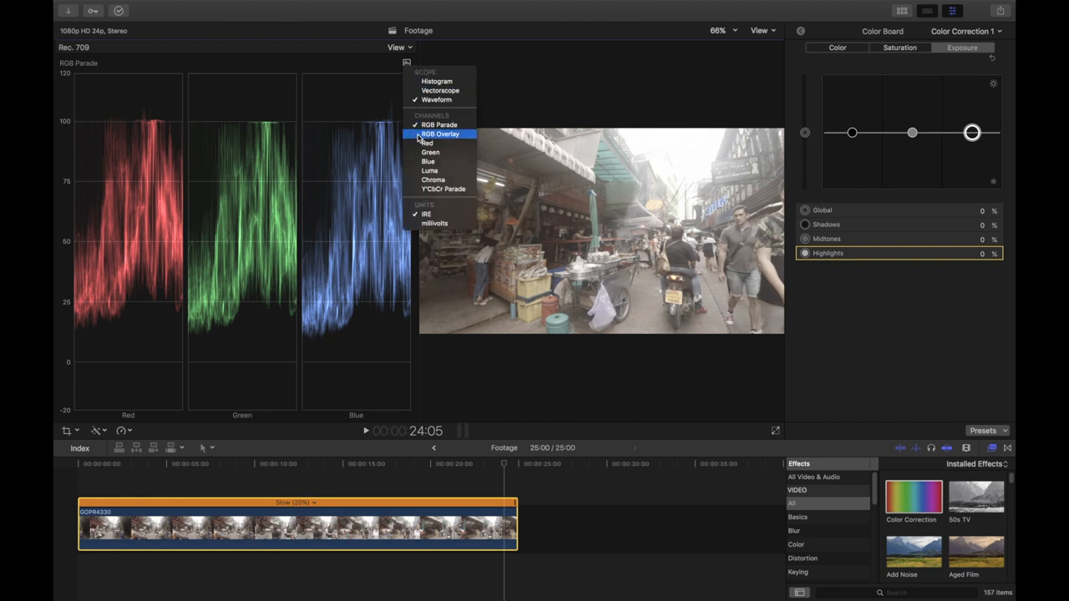
pyautogui.click(441, 133)
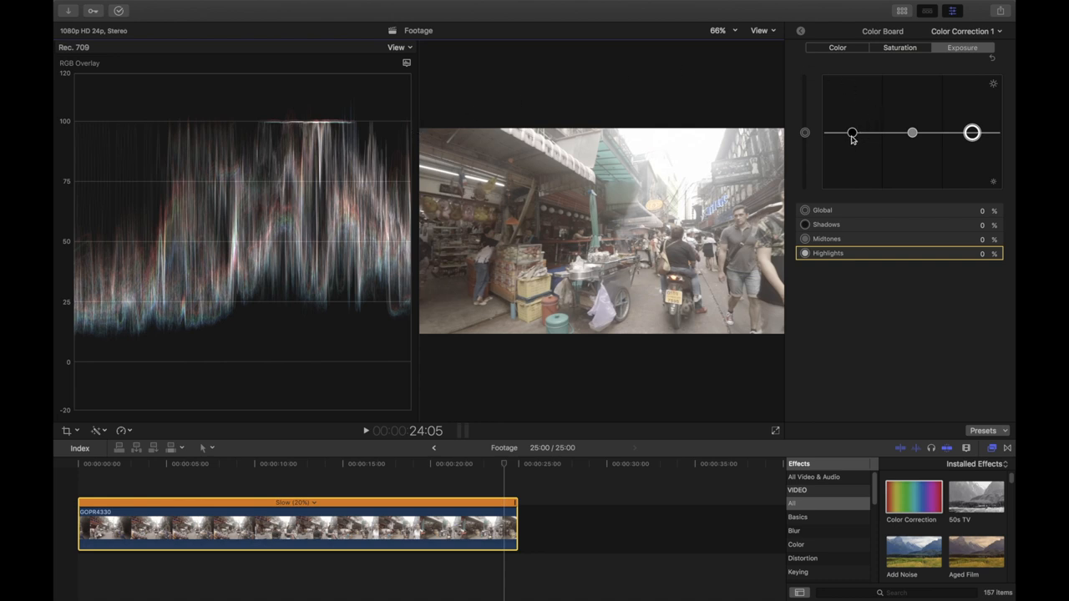
# - Lower shadows exposure to -11% and highlights to -3%, then view the RGB parade
pyautogui.moveTo(851, 132); pyautogui.dragTo(852, 135)
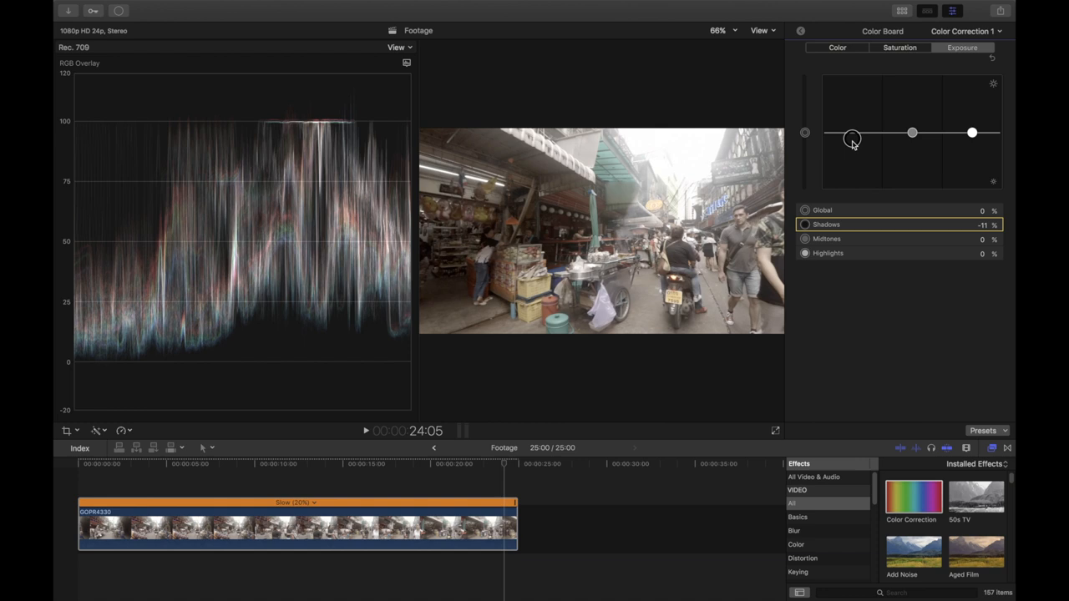
pyautogui.moveTo(995, 119)
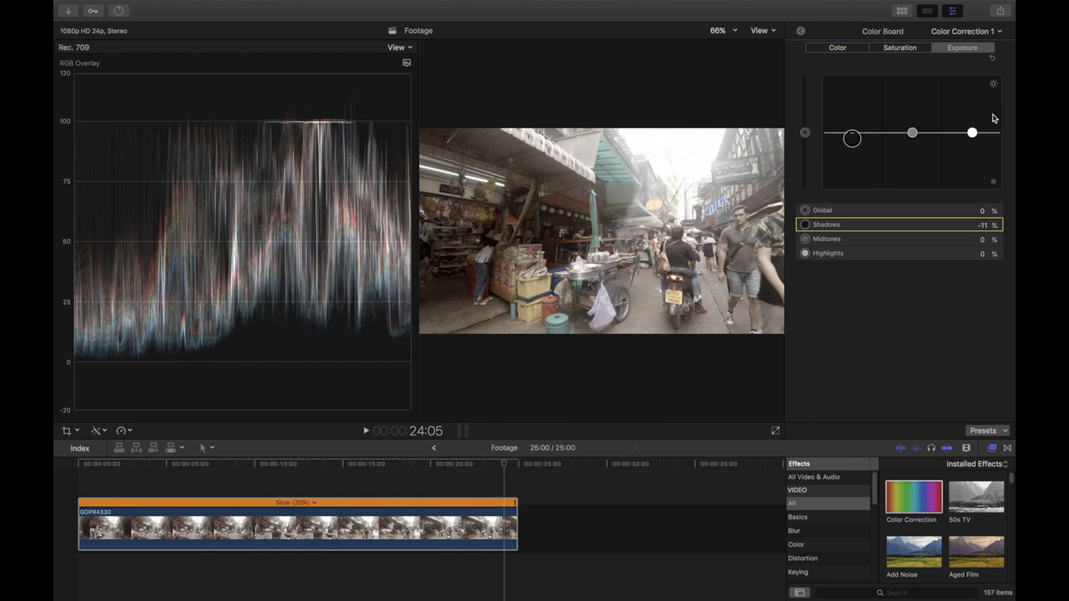
pyautogui.moveTo(973, 132); pyautogui.dragTo(972, 134)
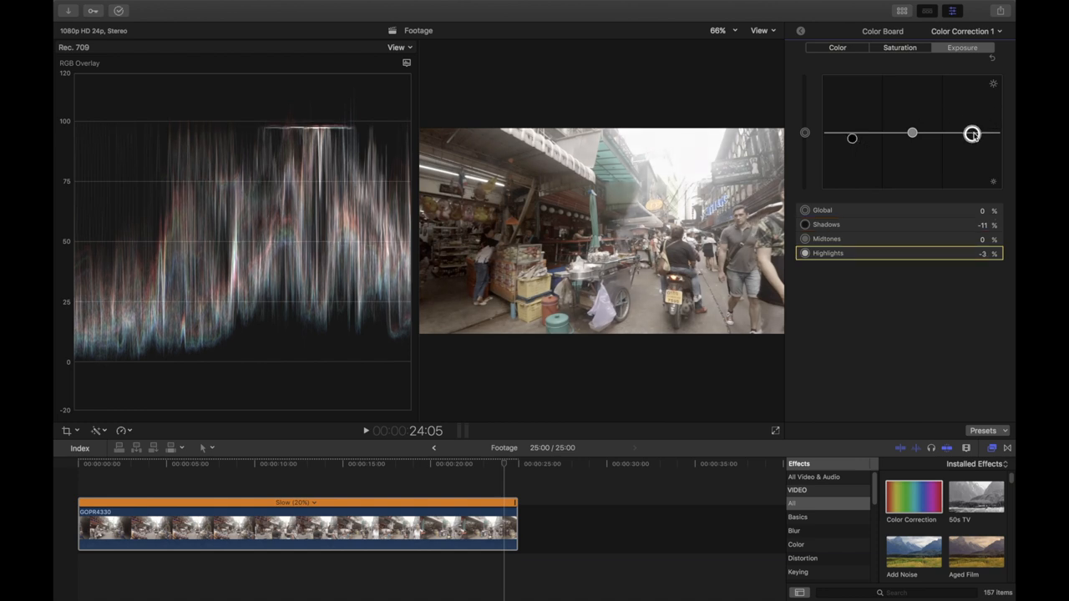
pyautogui.moveTo(972, 134); pyautogui.dragTo(972, 137)
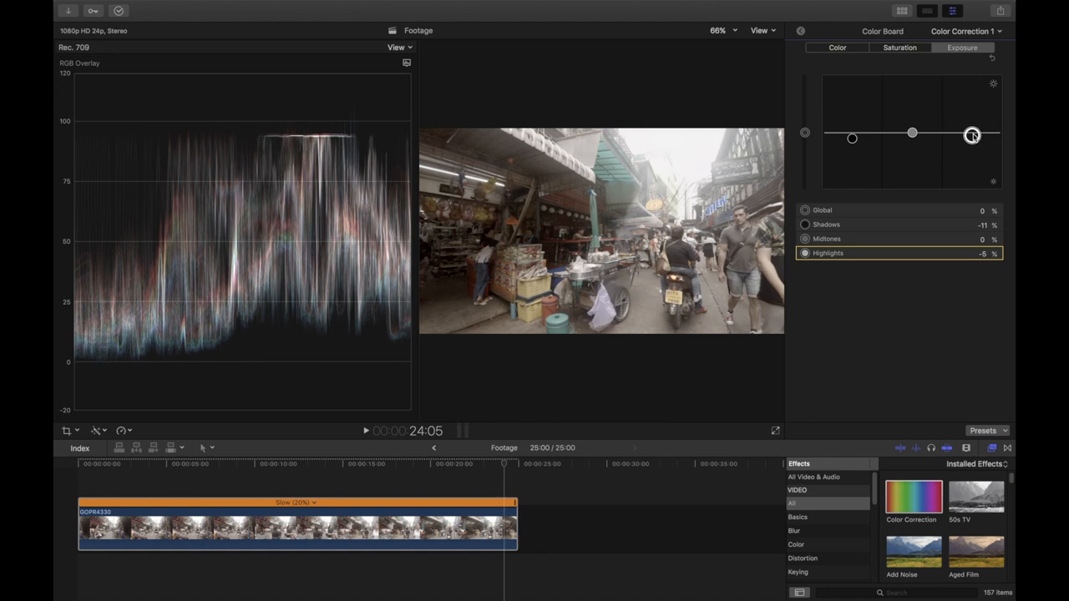
pyautogui.moveTo(972, 135); pyautogui.dragTo(973, 130)
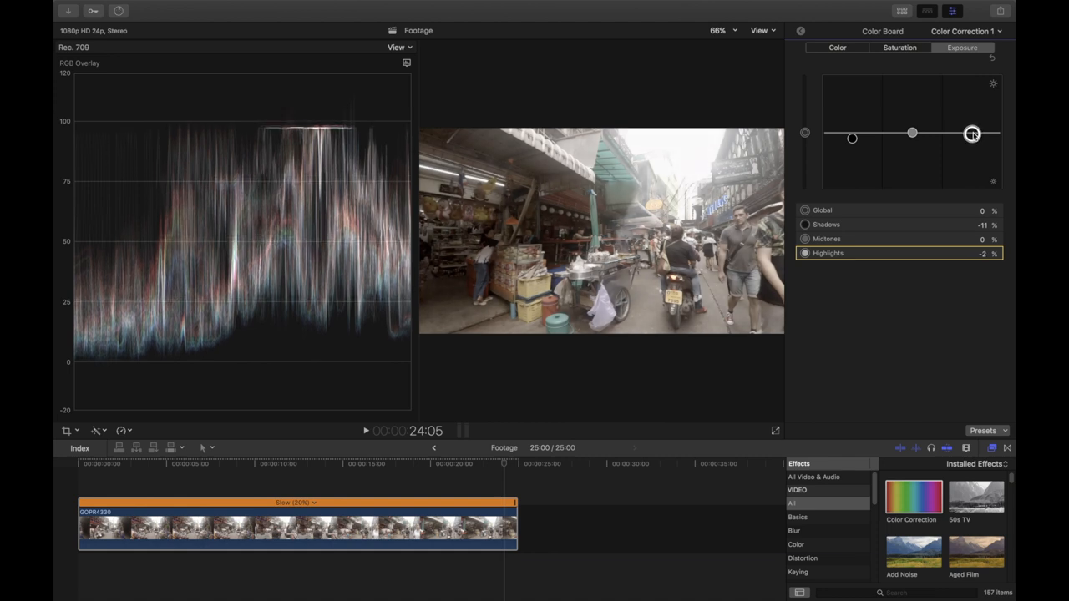
pyautogui.click(406, 63)
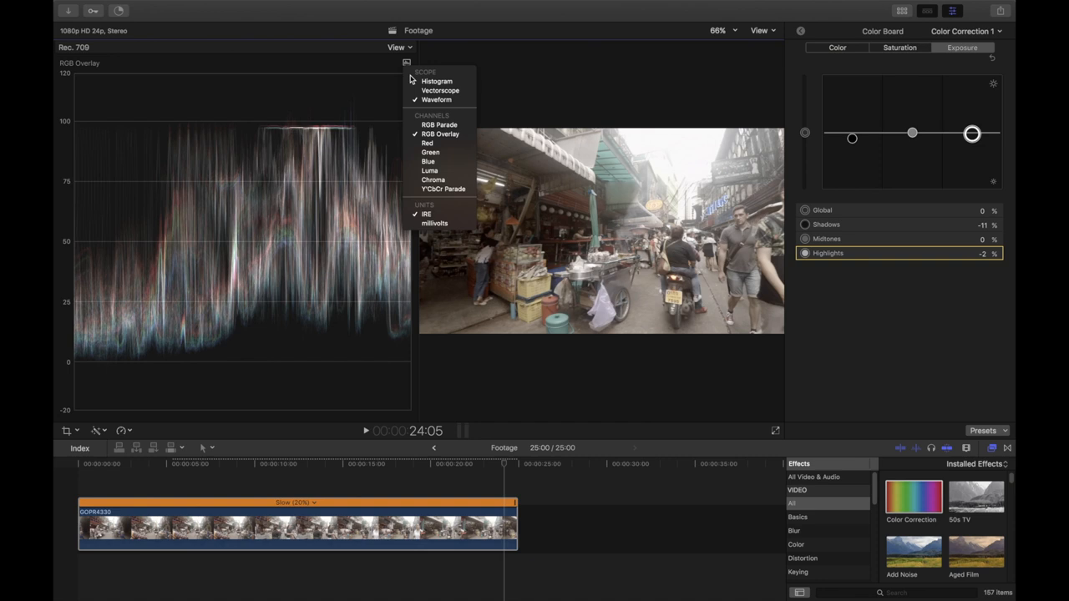
pyautogui.moveTo(439, 124)
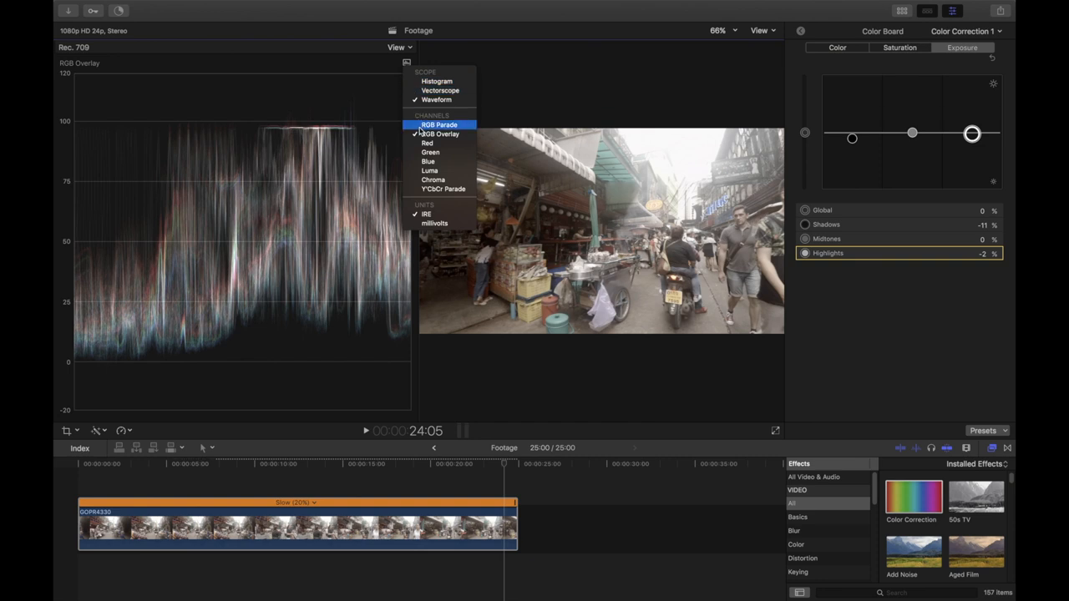
pyautogui.click(441, 123)
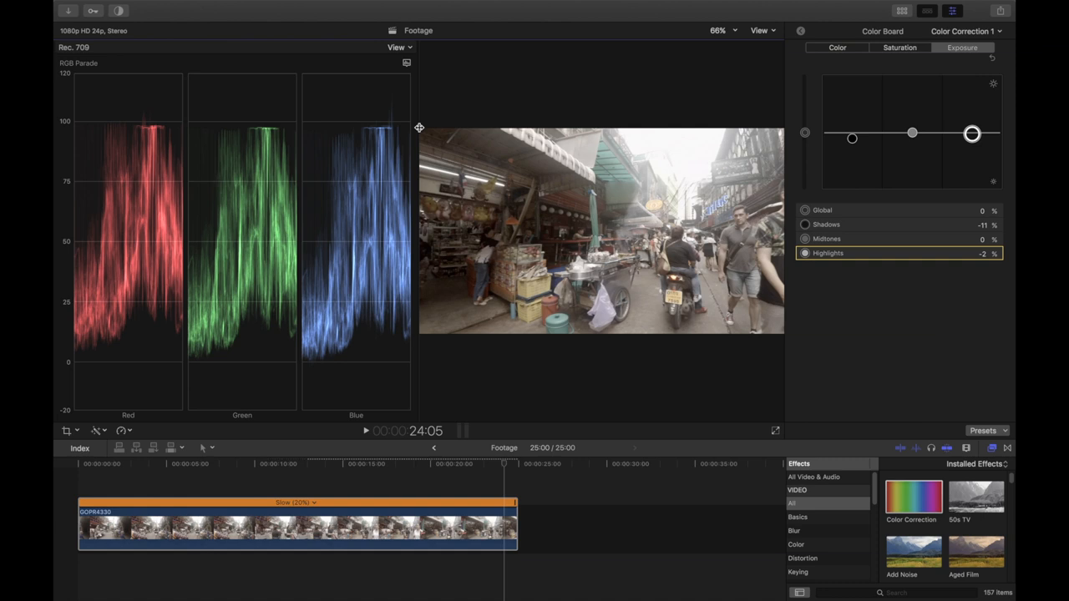
pyautogui.moveTo(505, 444)
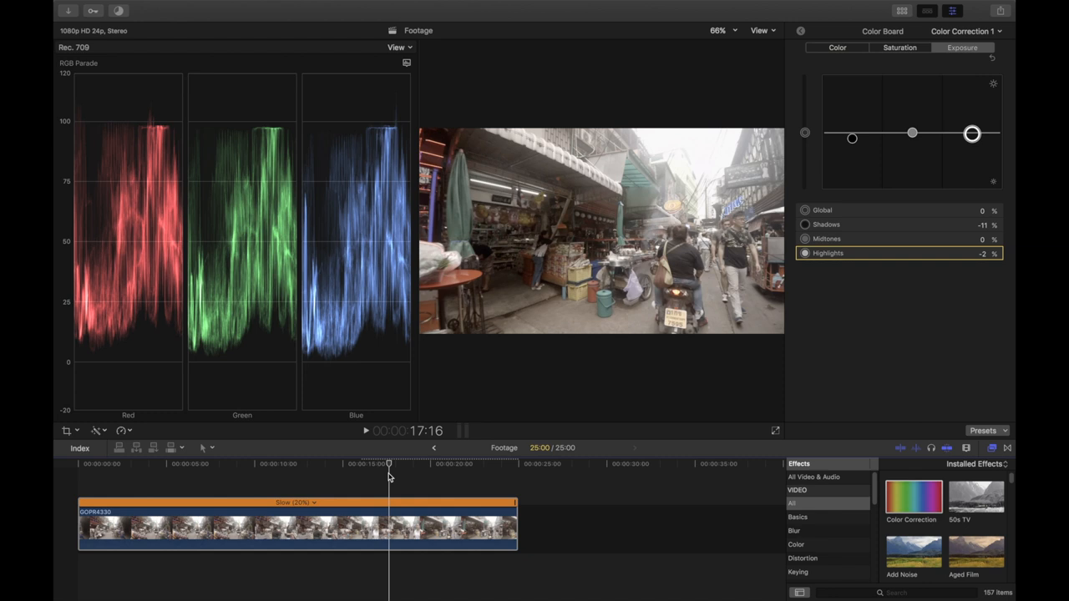
# - Move the playhead to around 12:08 and switch to the Color tint controls
pyautogui.moveTo(388, 476); pyautogui.dragTo(359, 476)
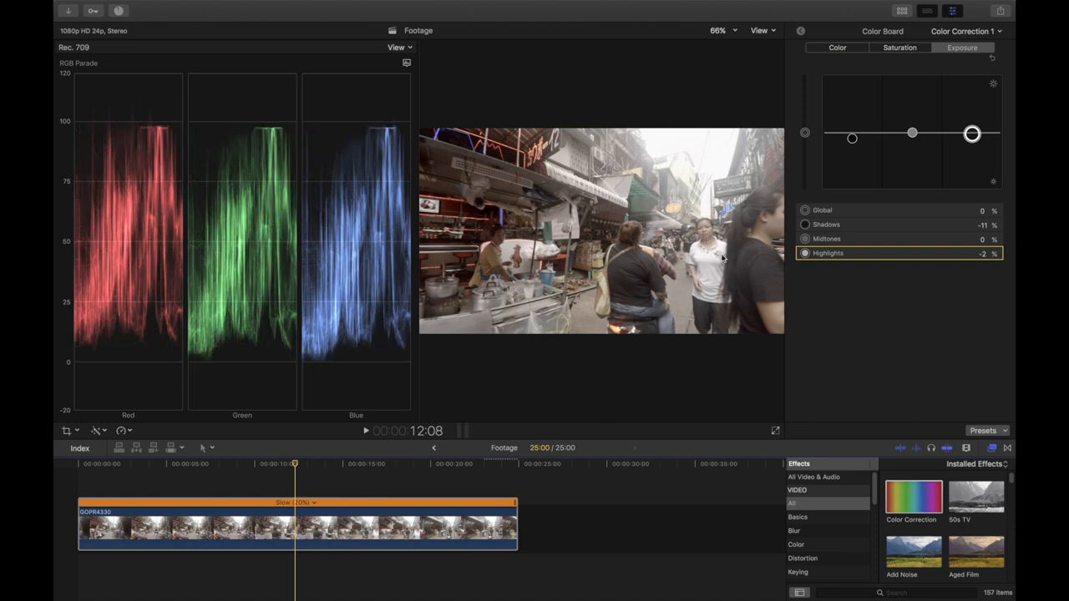
pyautogui.moveTo(698, 281)
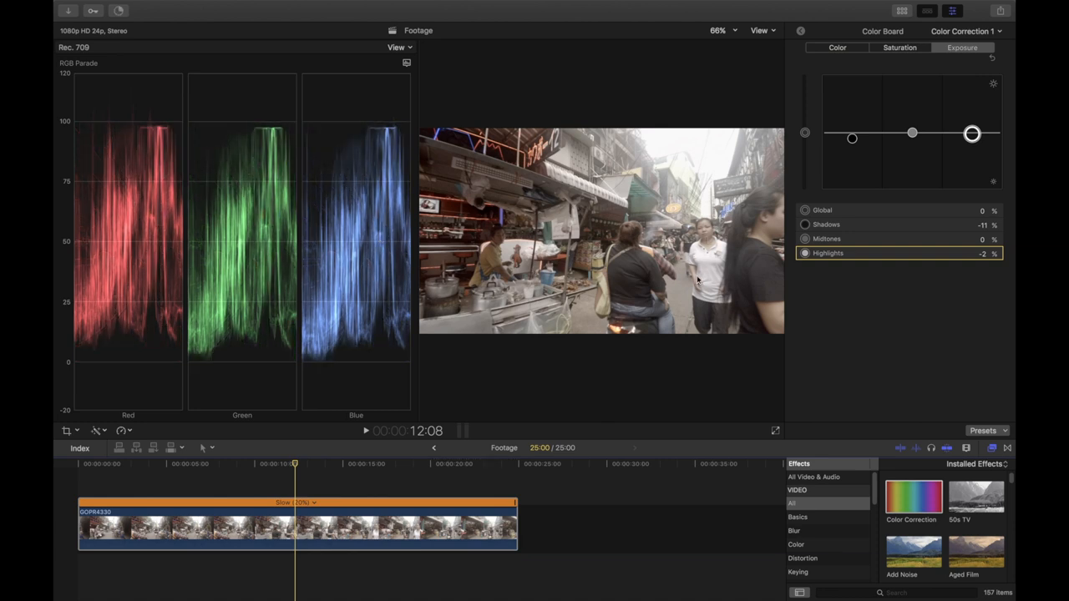
pyautogui.click(837, 47)
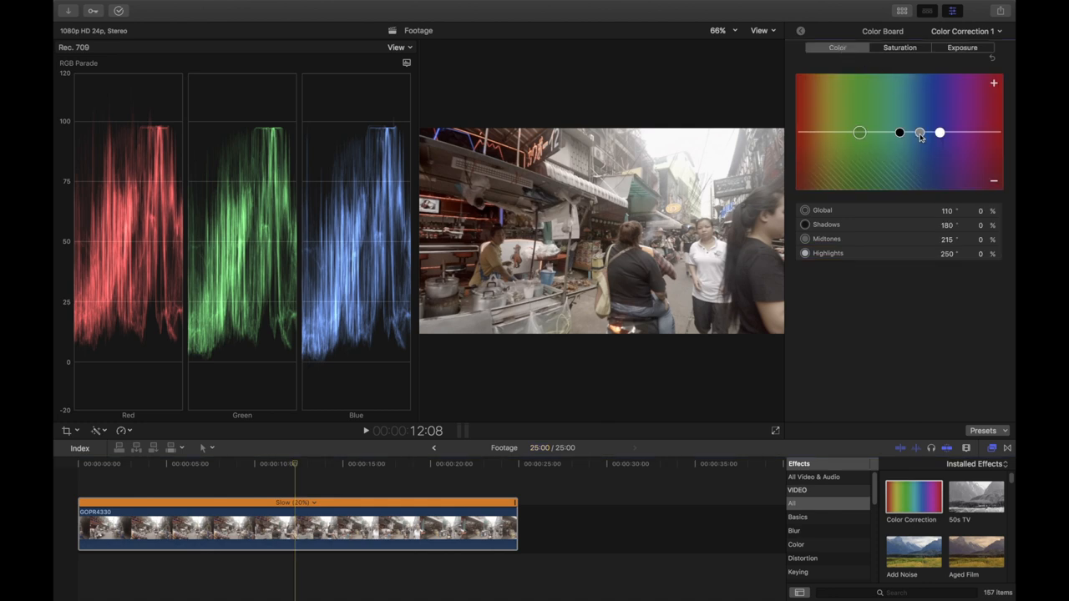
# - Tint the midtones toward hue 213 at about 13% on the Color Board
pyautogui.moveTo(918, 132); pyautogui.dragTo(918, 130)
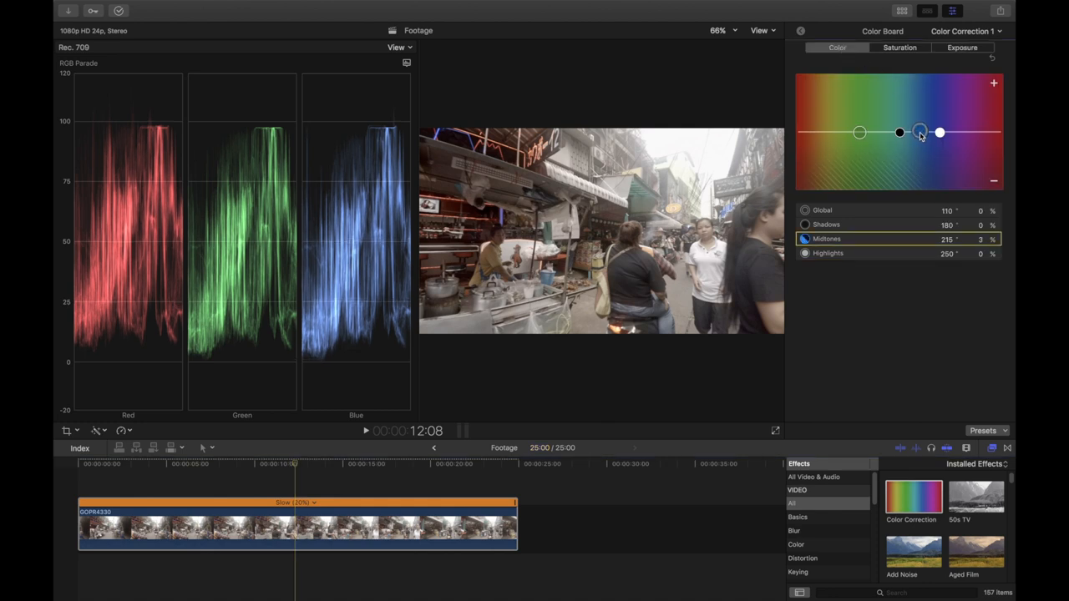
pyautogui.moveTo(919, 132); pyautogui.dragTo(919, 124)
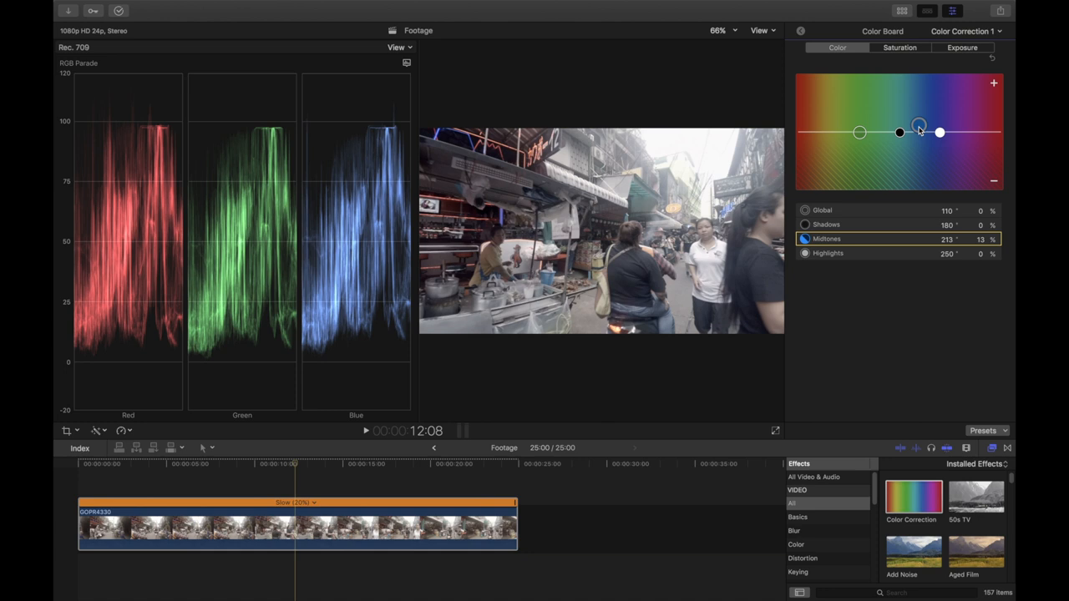
pyautogui.moveTo(919, 124); pyautogui.dragTo(919, 126)
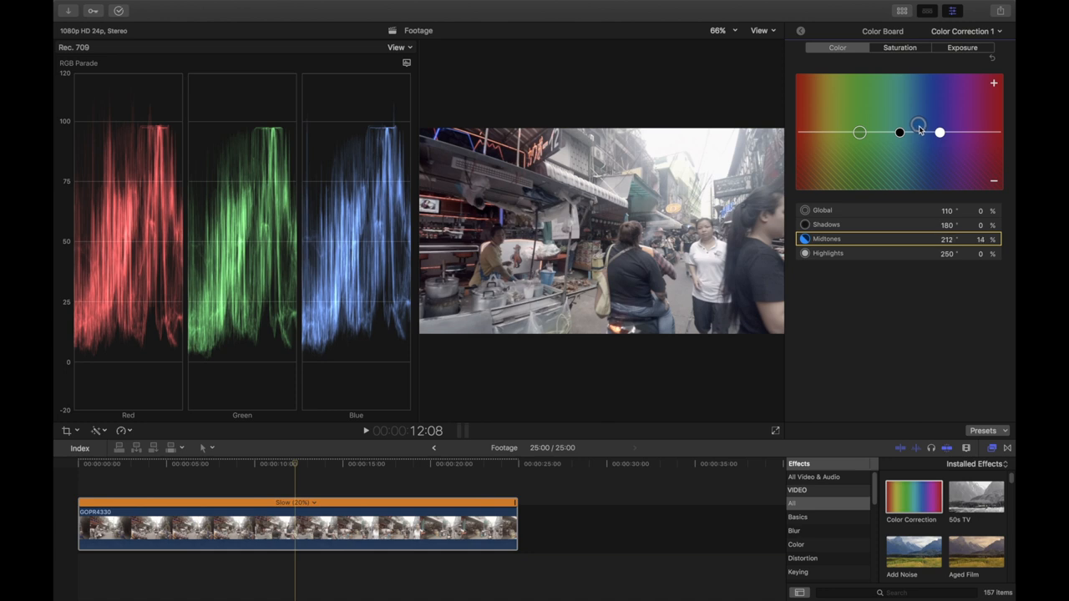
# - Pull the shadows tint negative, settling around -9%
pyautogui.moveTo(898, 132); pyautogui.dragTo(918, 123)
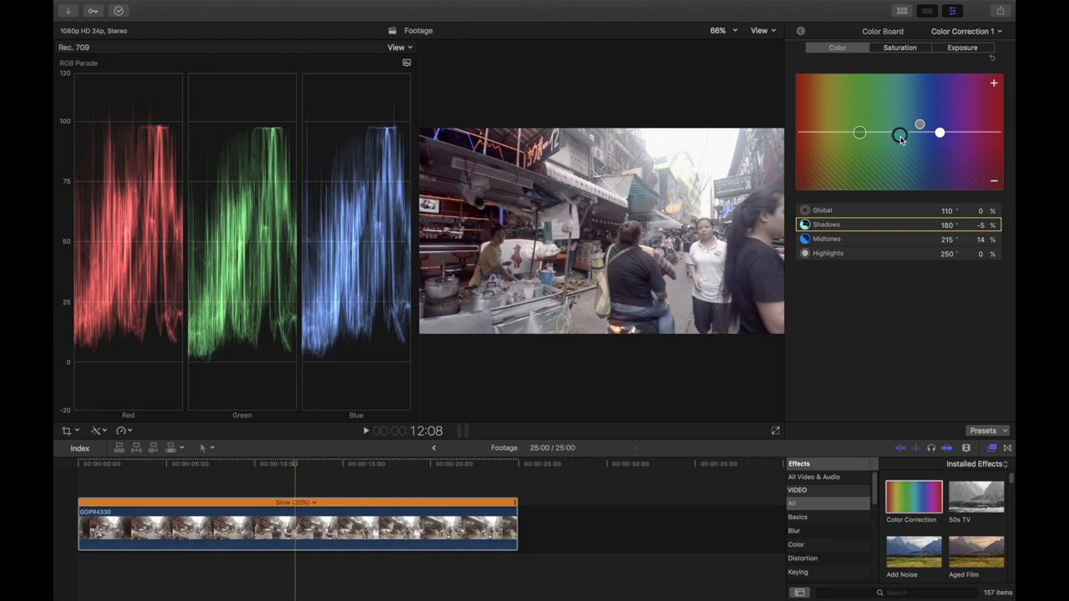
pyautogui.moveTo(899, 134); pyautogui.dragTo(905, 133)
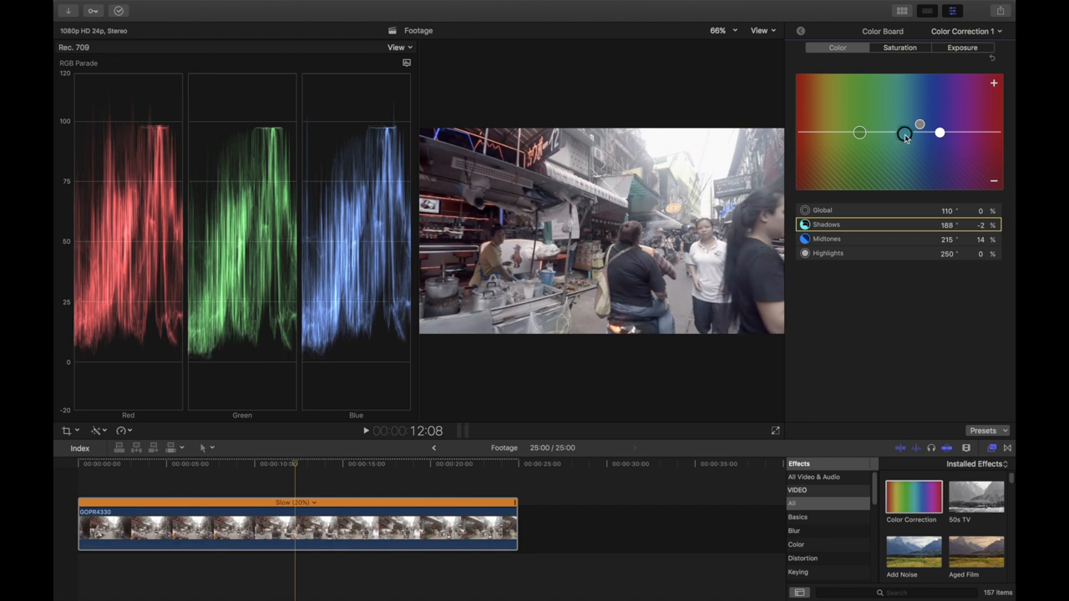
pyautogui.moveTo(905, 133); pyautogui.dragTo(892, 148)
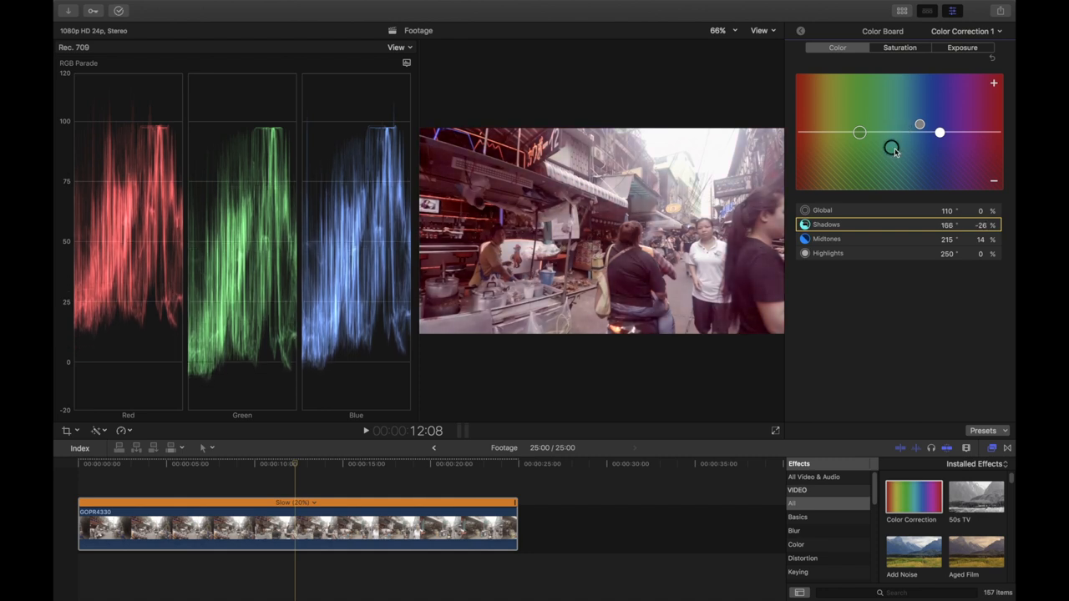
pyautogui.moveTo(889, 147); pyautogui.dragTo(922, 137)
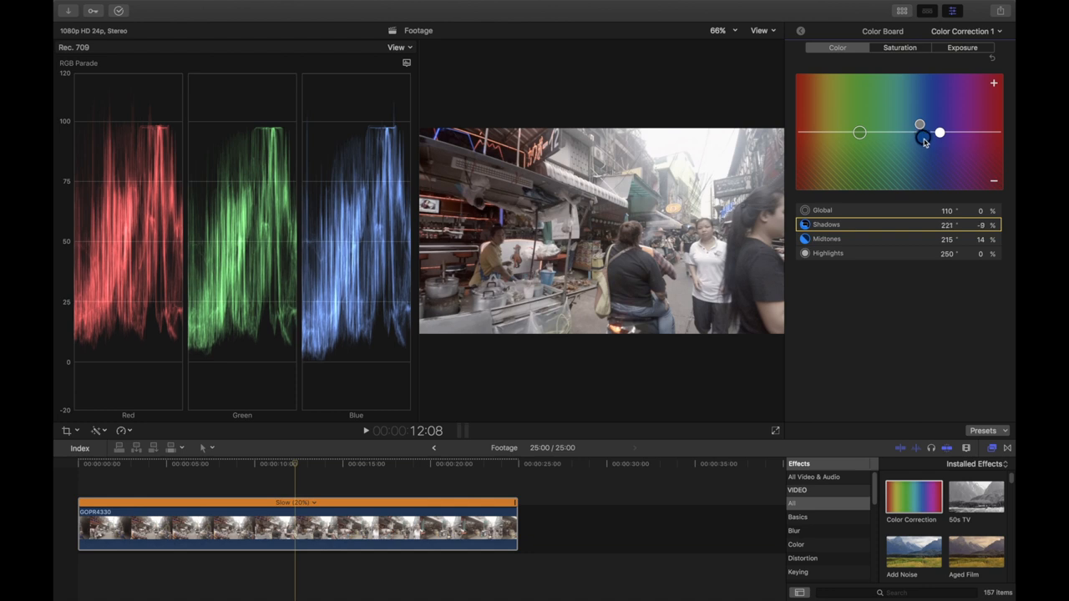
pyautogui.moveTo(921, 137); pyautogui.dragTo(920, 125)
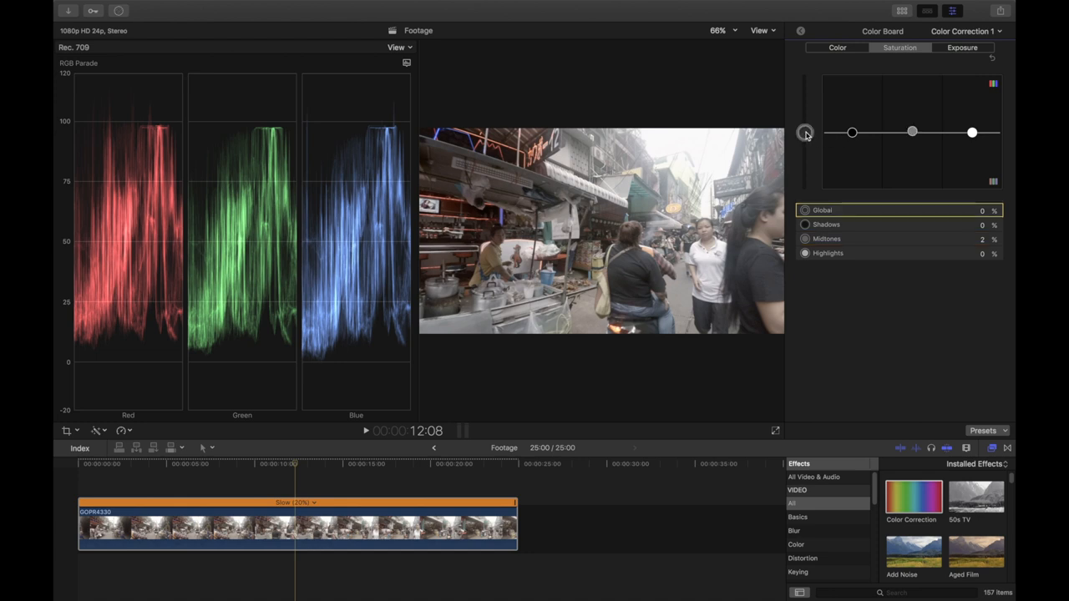
# - Raise the Global saturation puck to 50% while checking the RGB parade
pyautogui.moveTo(805, 131); pyautogui.dragTo(805, 103)
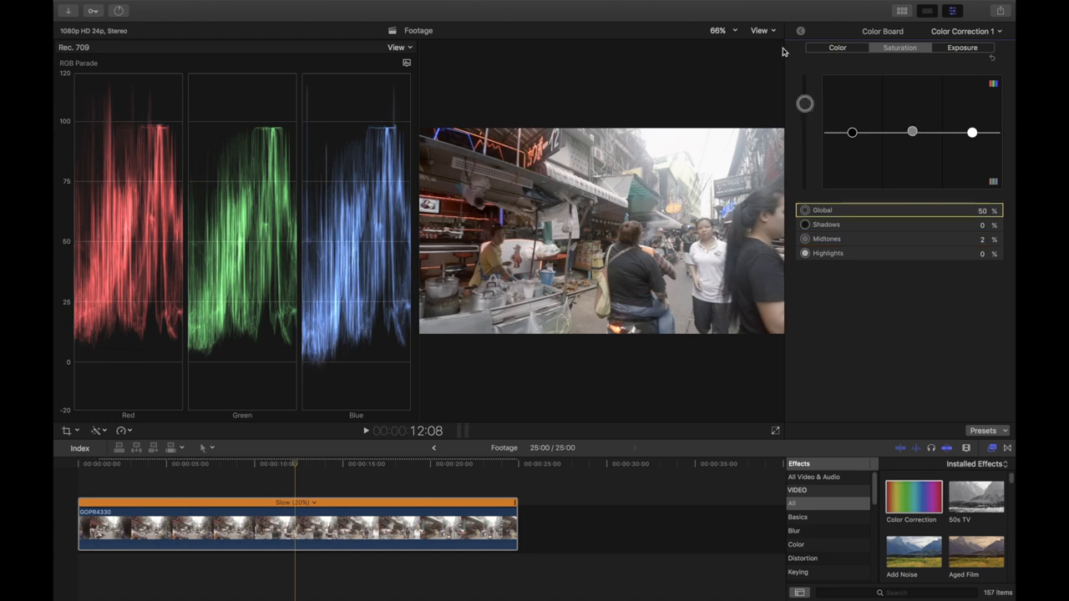
pyautogui.click(762, 30)
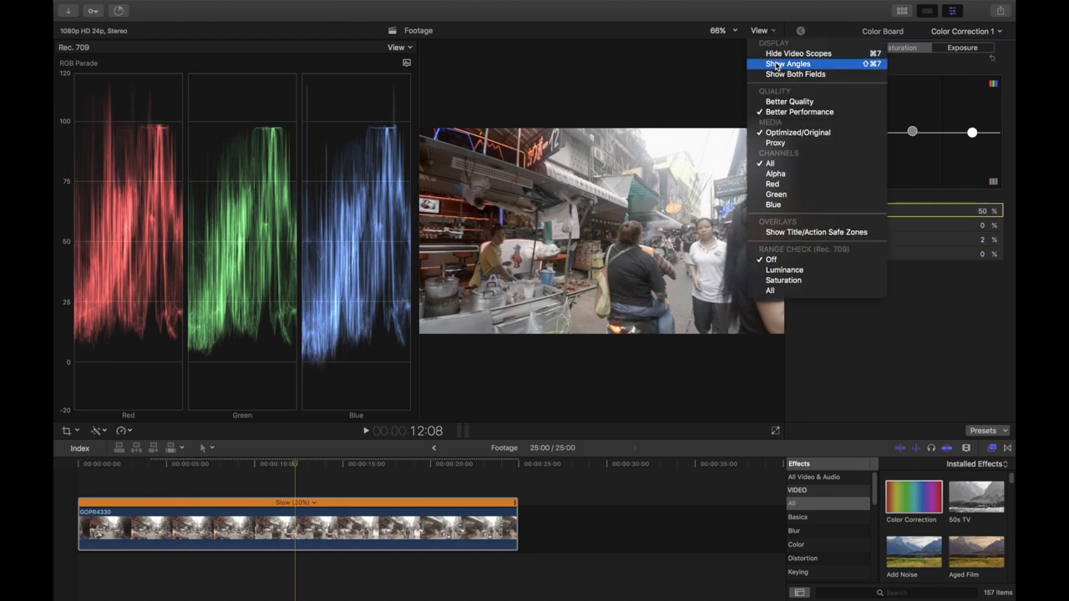
# - Hide the video scopes and apply FCPX LUT Film from the Pixel Film Studios FCPX category
pyautogui.click(799, 52)
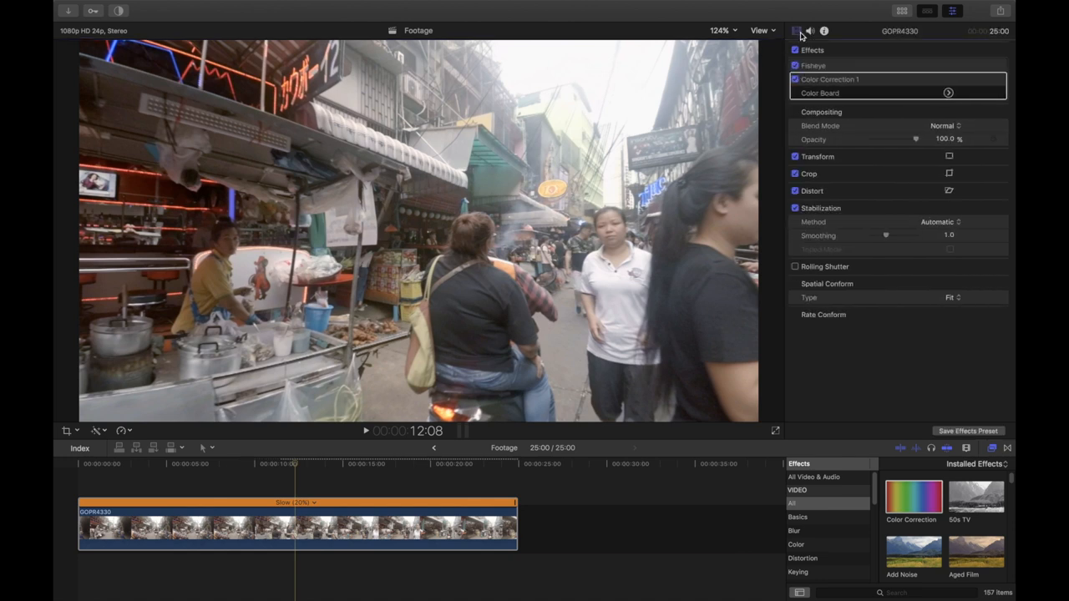
pyautogui.moveTo(795, 30)
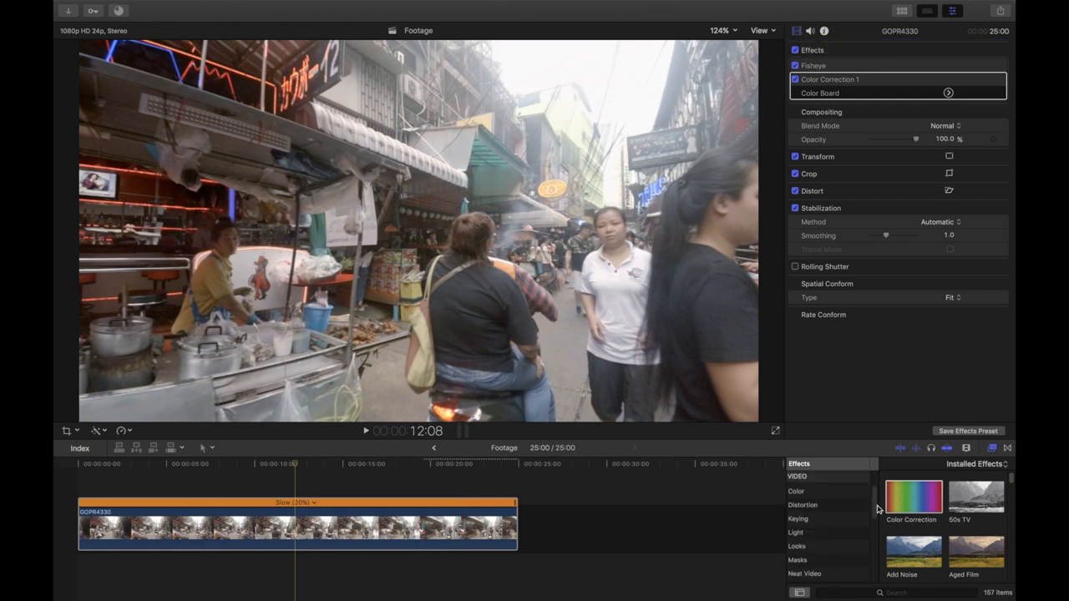
pyautogui.scroll(-3)
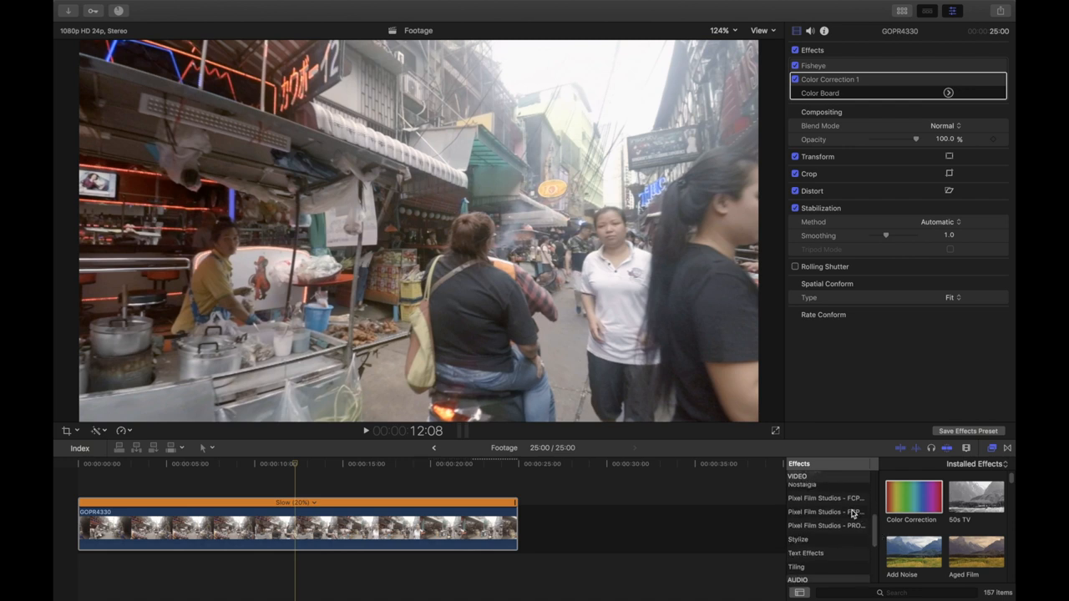
pyautogui.click(826, 511)
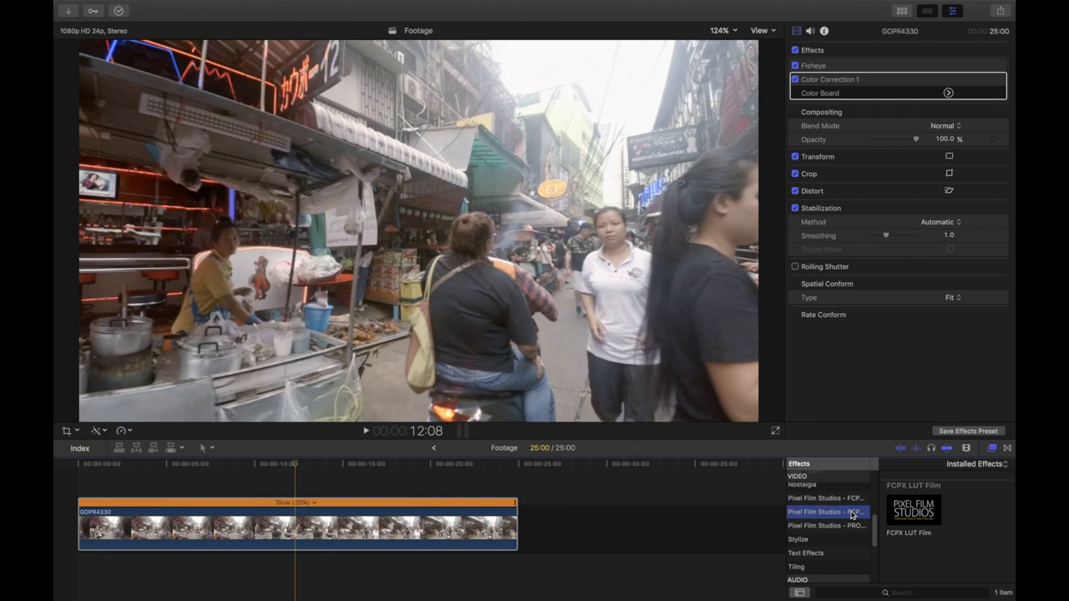
pyautogui.moveTo(899, 514)
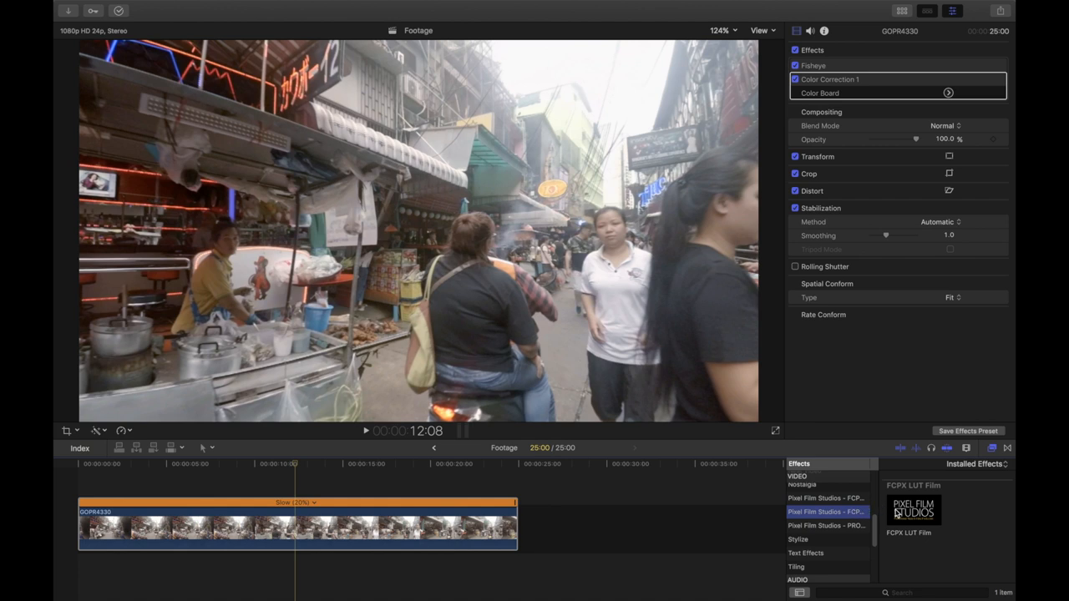
pyautogui.moveTo(912, 511); pyautogui.dragTo(448, 518)
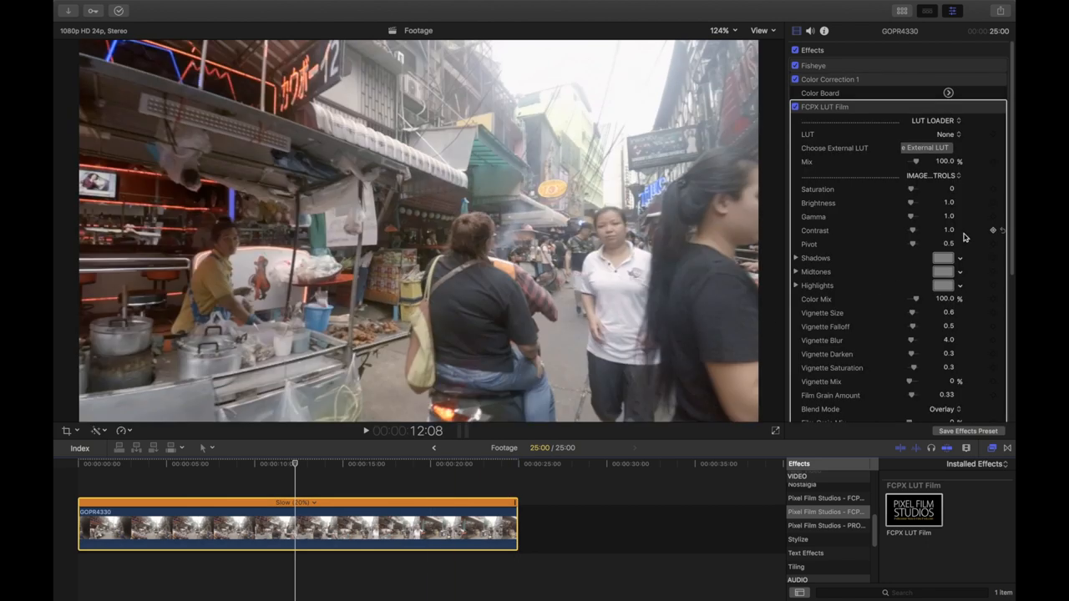
# - Pick a built-in Rec709 PFS Film cube in the LUT pop-up, then go to Choose External LUT
pyautogui.scroll(-3)
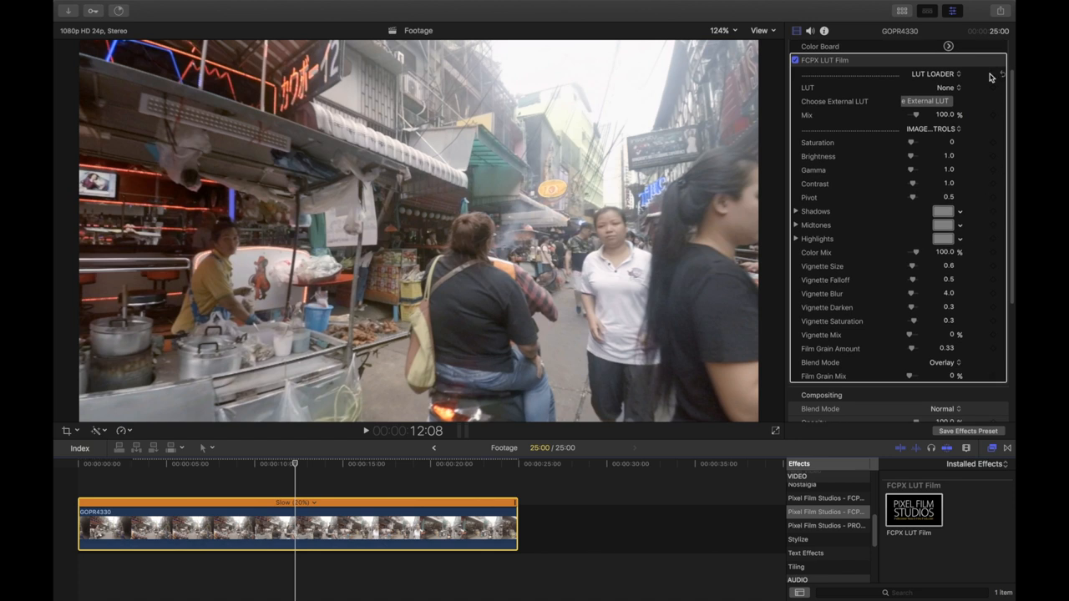
pyautogui.click(944, 87)
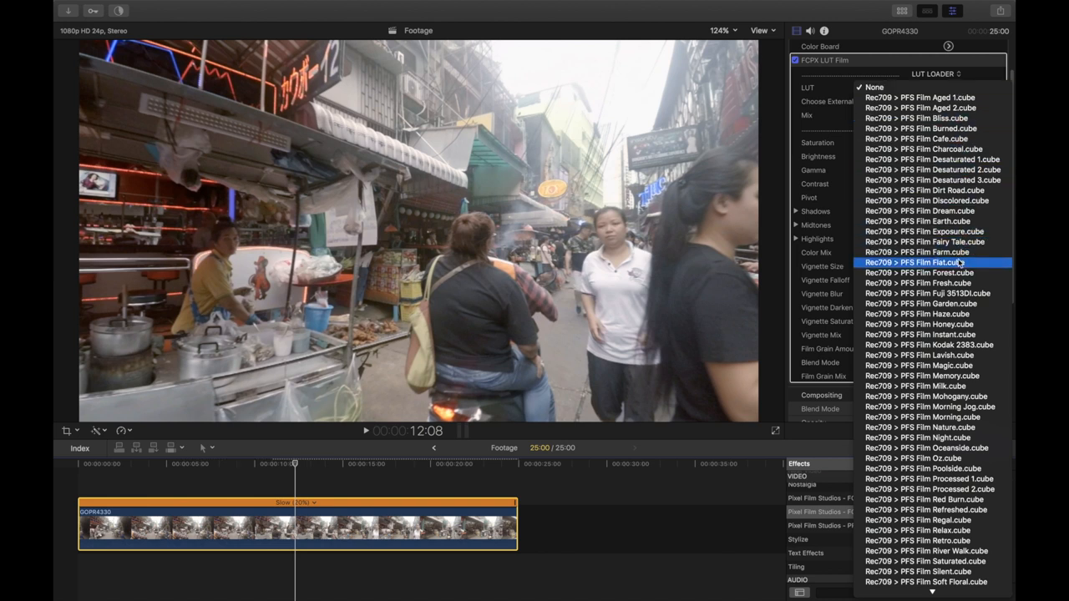
pyautogui.click(928, 263)
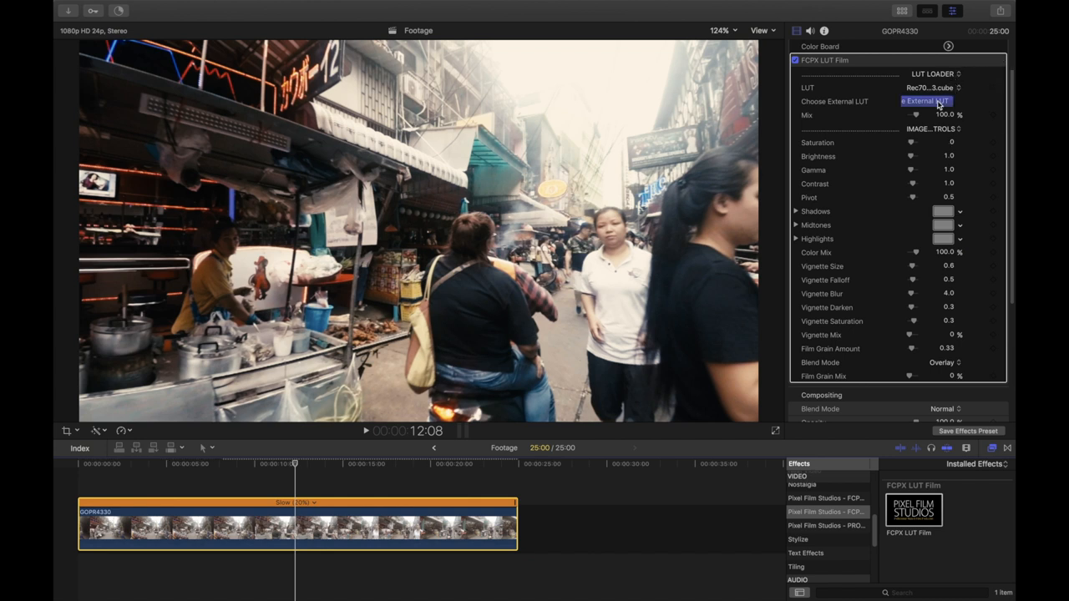
pyautogui.click(919, 102)
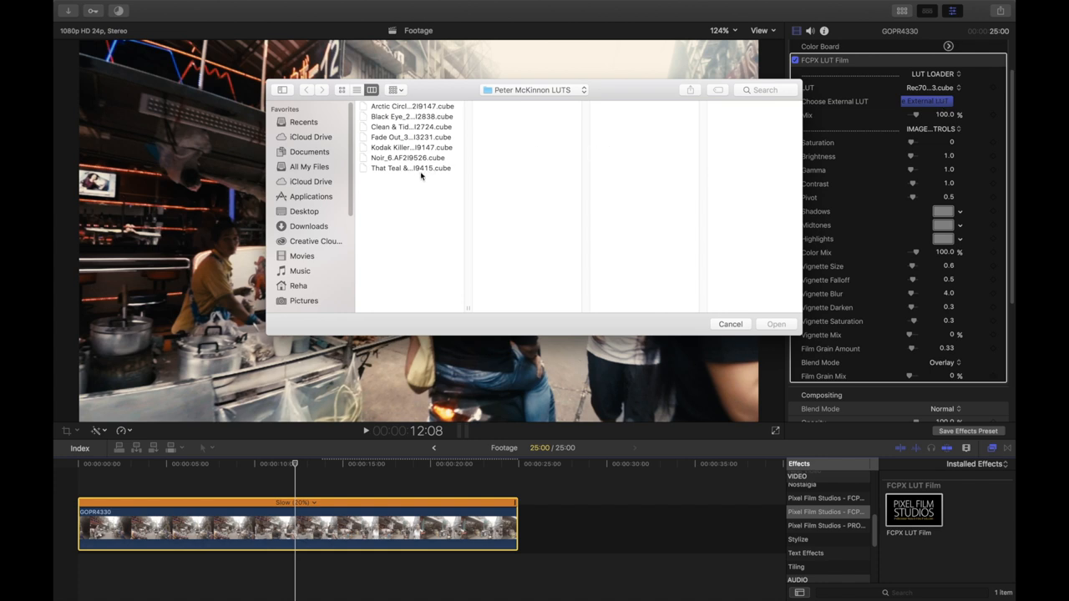
# - Load That Teal & Orange Though_5.AF2I9415.cube onto the clip and lift Gamma to 1.07
pyautogui.click(411, 167)
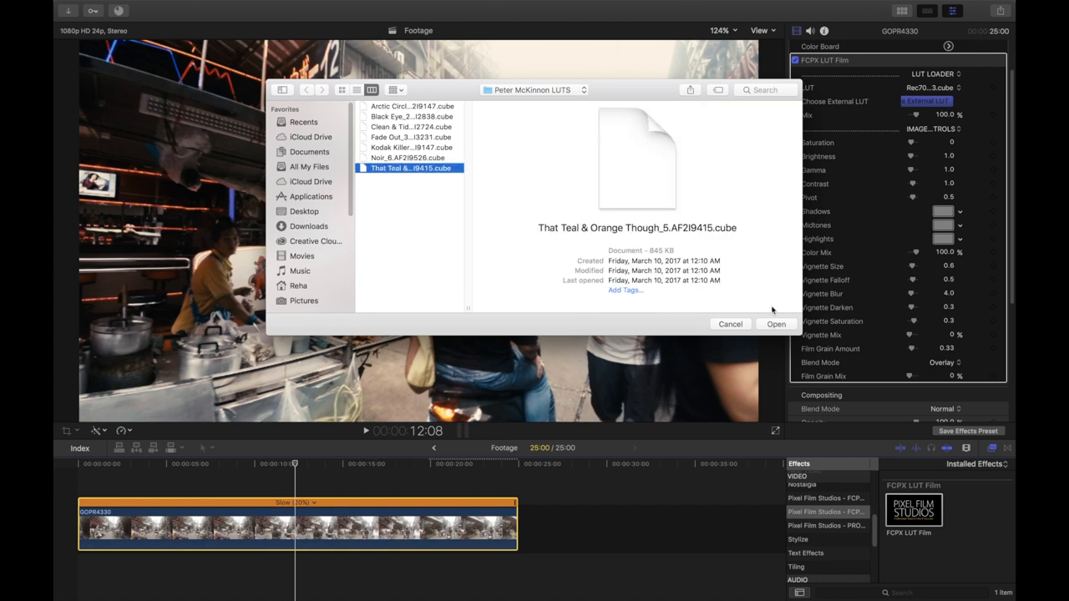
pyautogui.click(730, 324)
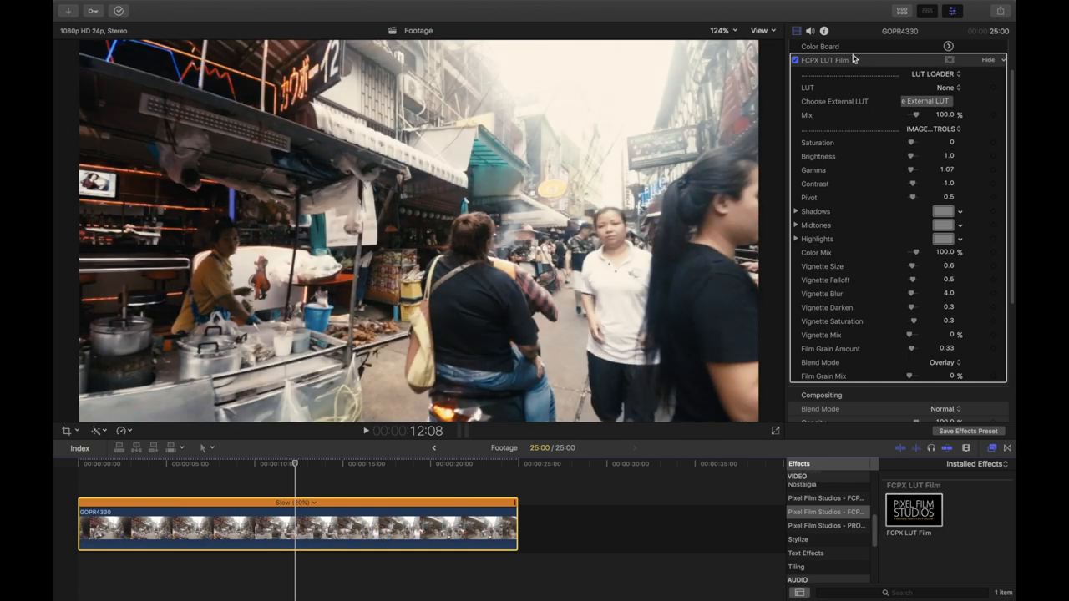
pyautogui.click(762, 30)
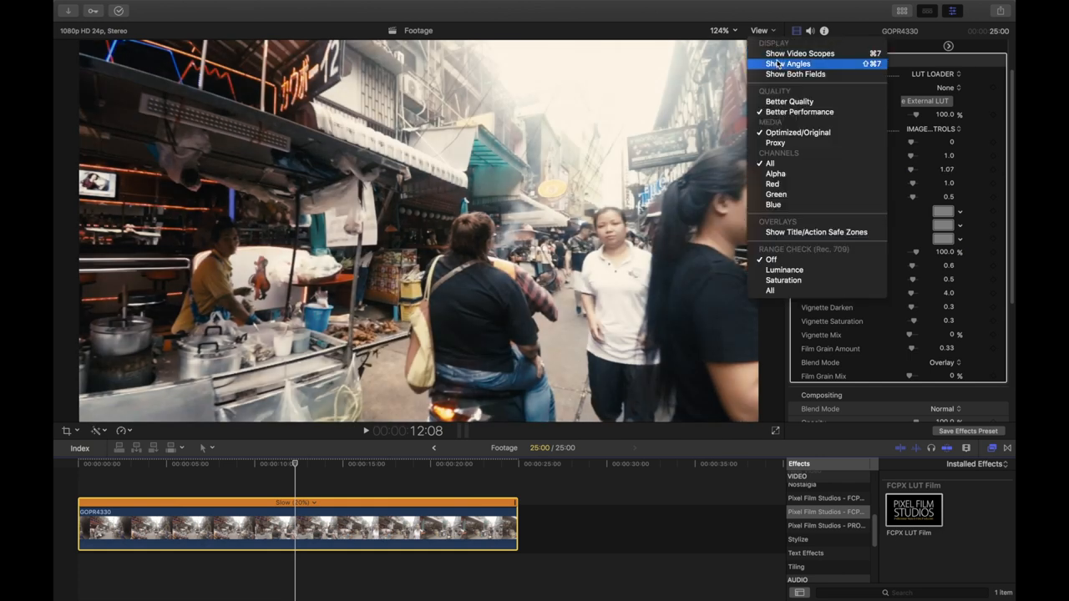
# - Show the RGB Overlay scope and set the LUT's Gamma to 1.27 and Brightness to 0.92
pyautogui.click(798, 52)
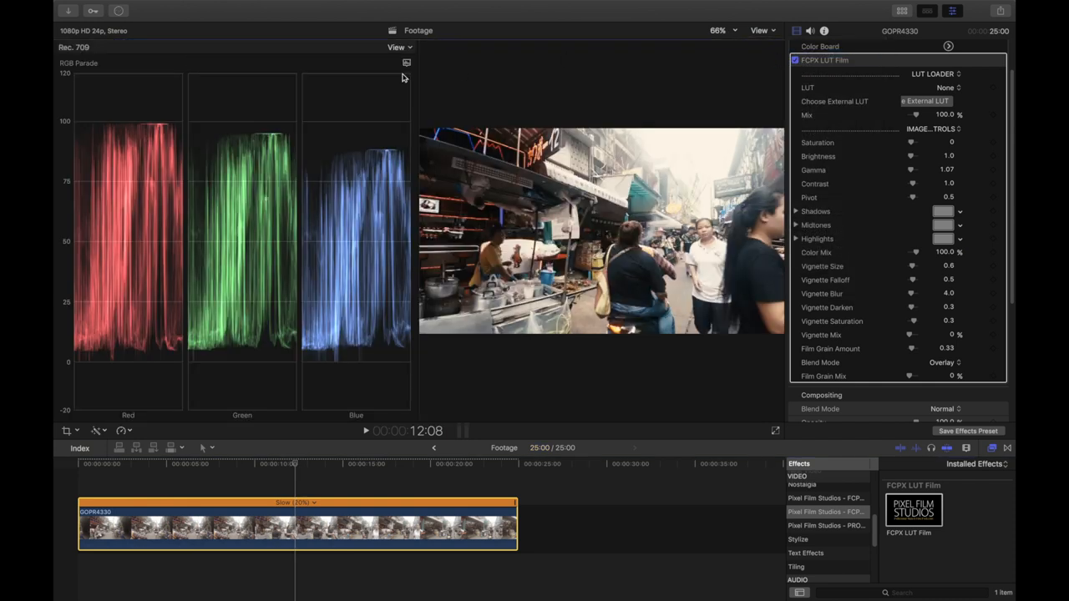
pyautogui.click(397, 46)
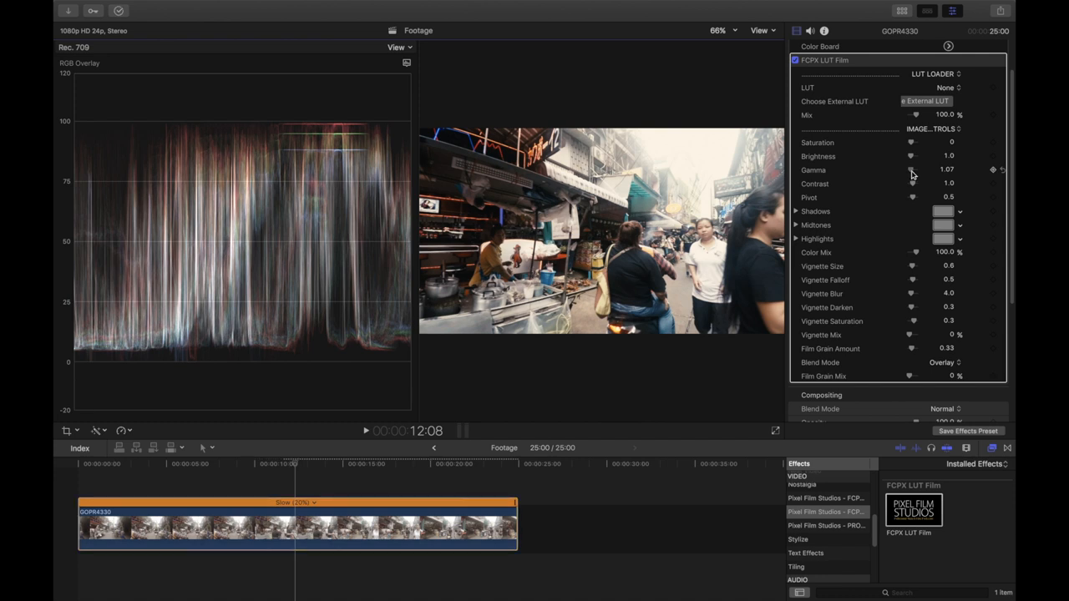
pyautogui.moveTo(902, 170); pyautogui.dragTo(918, 171)
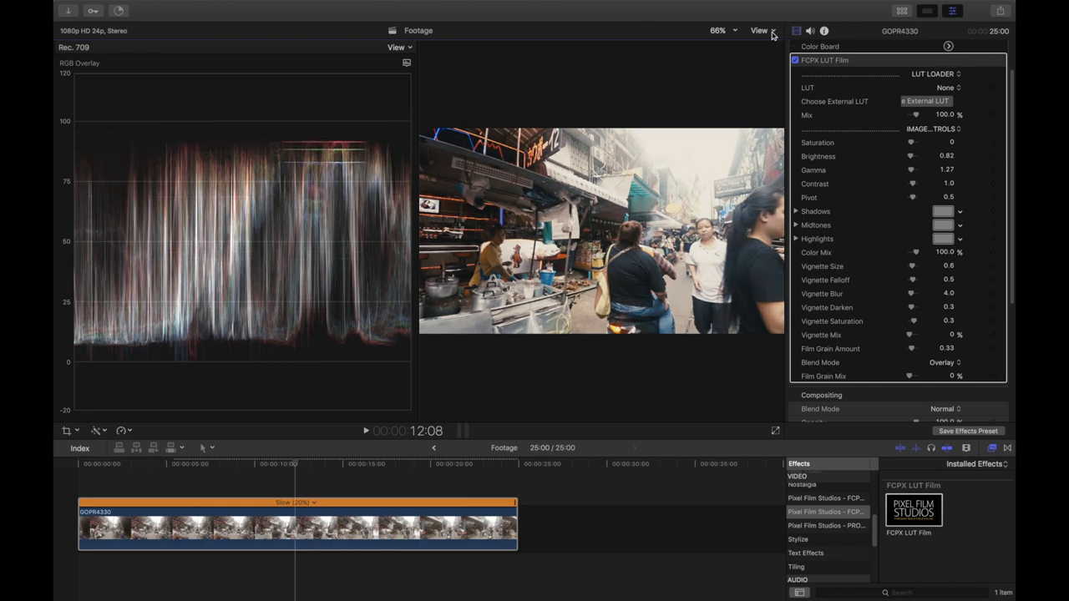
pyautogui.click(758, 30)
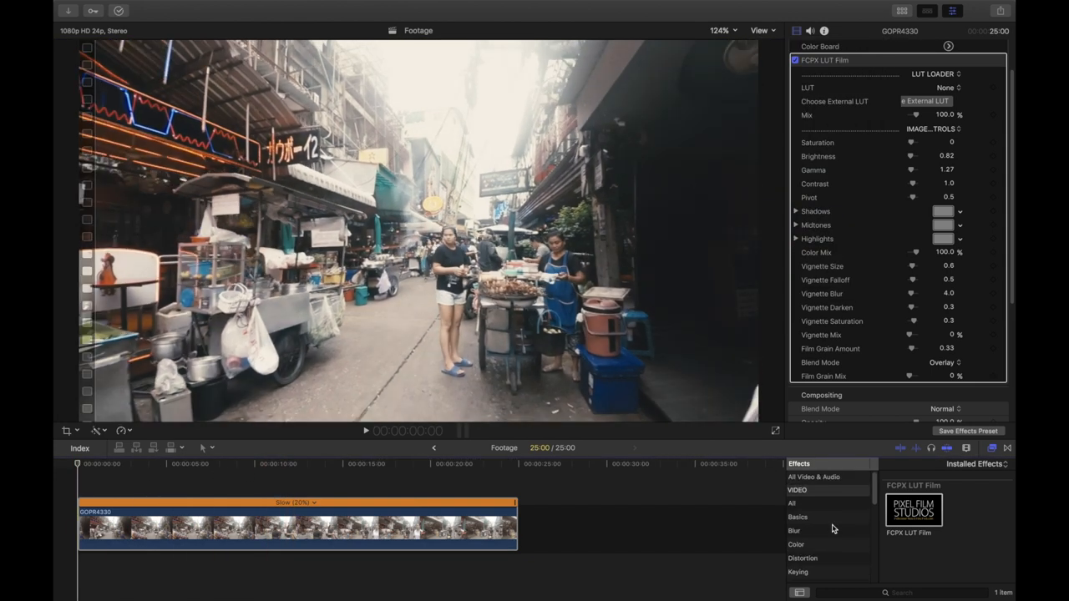
# - Apply ProEdge from Pixel Film Studios PRO with Detail 50 and Dynamic Range Effect 30
pyautogui.scroll(-3)
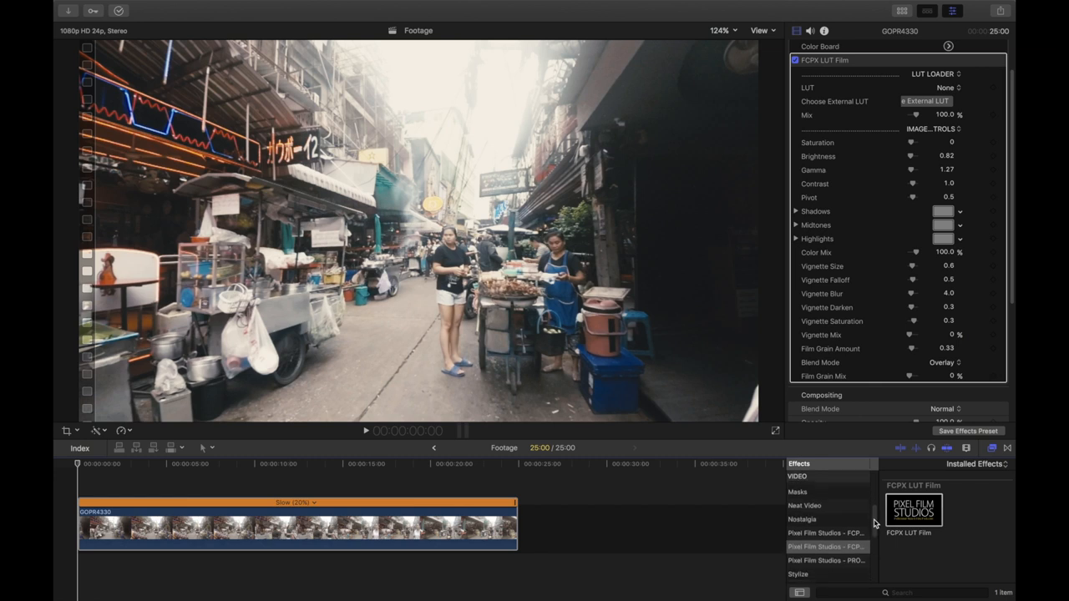
pyautogui.scroll(-3)
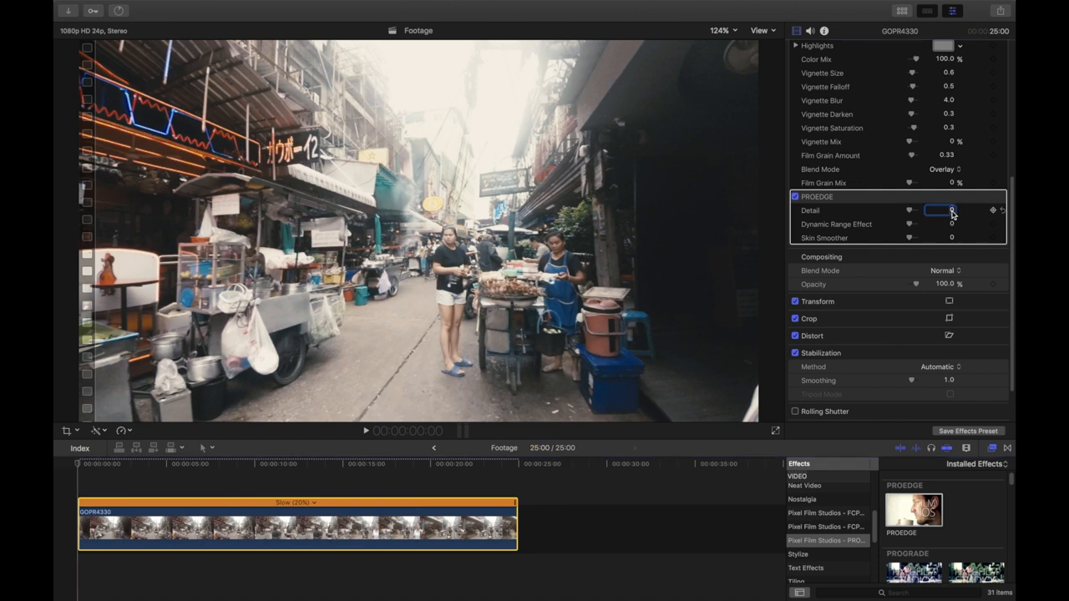
pyautogui.write('50.0')
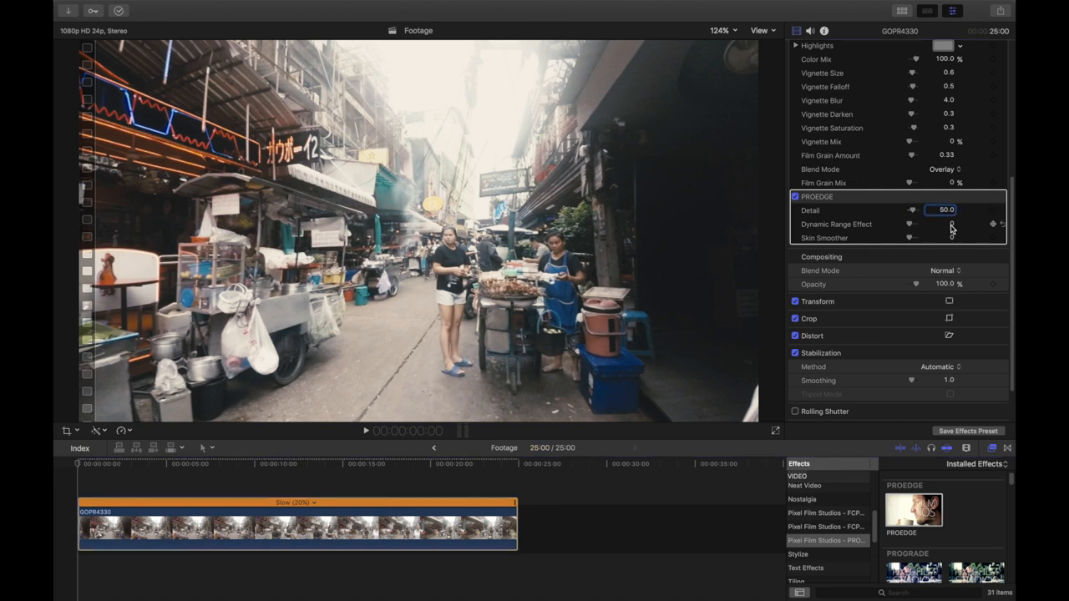
pyautogui.click(944, 224)
pyautogui.write('30')
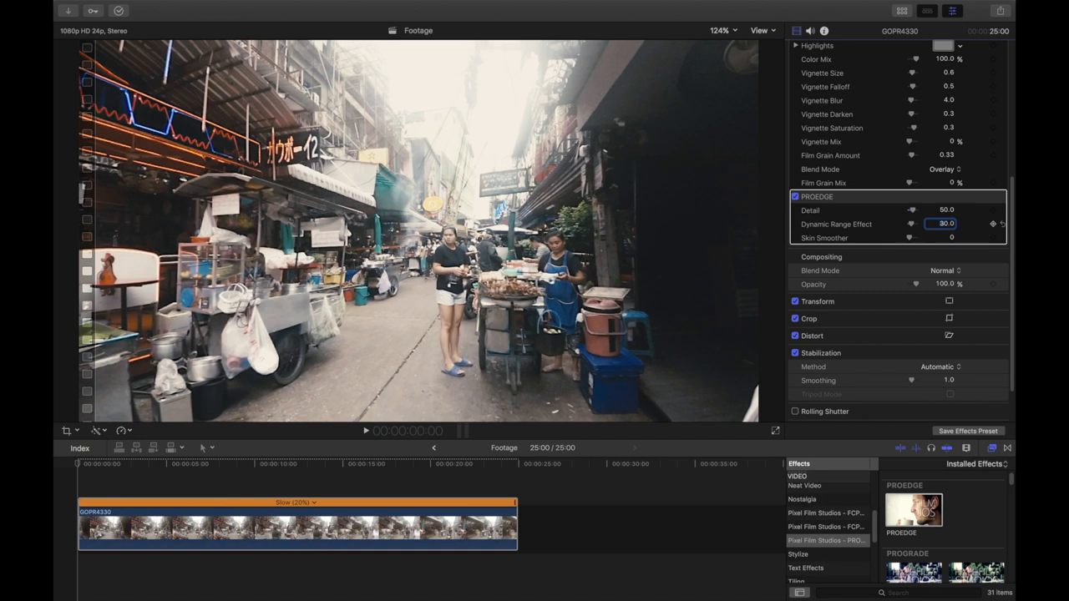
pyautogui.click(307, 464)
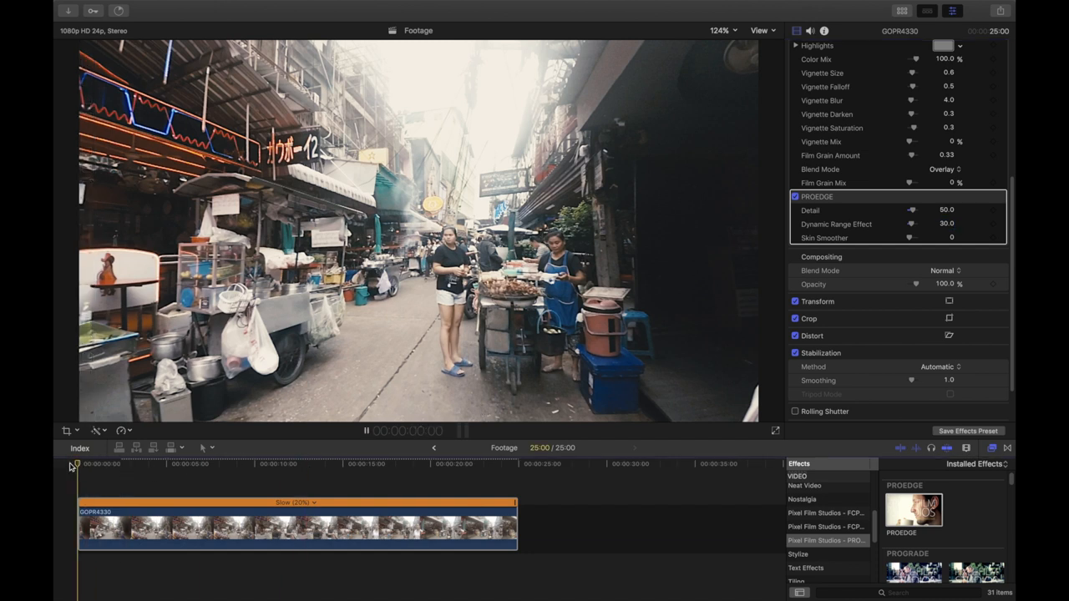
# - Apply Letterbox at a 2.35:1 aspect ratio and lower ProEdge Detail to 40
pyautogui.click(366, 431)
pyautogui.write('letter')
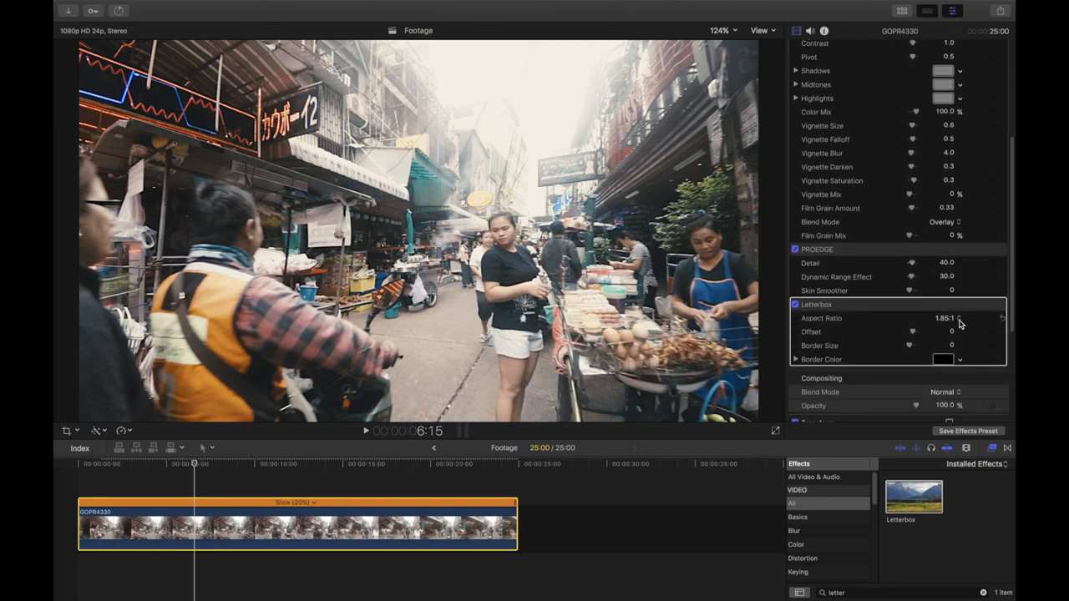
pyautogui.click(958, 317)
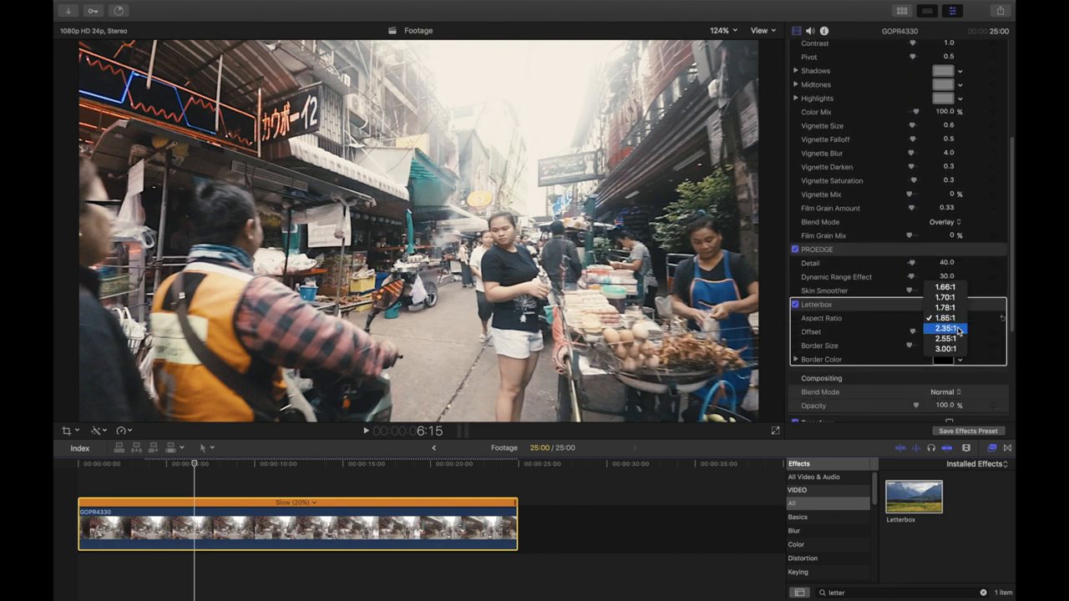
pyautogui.click(945, 327)
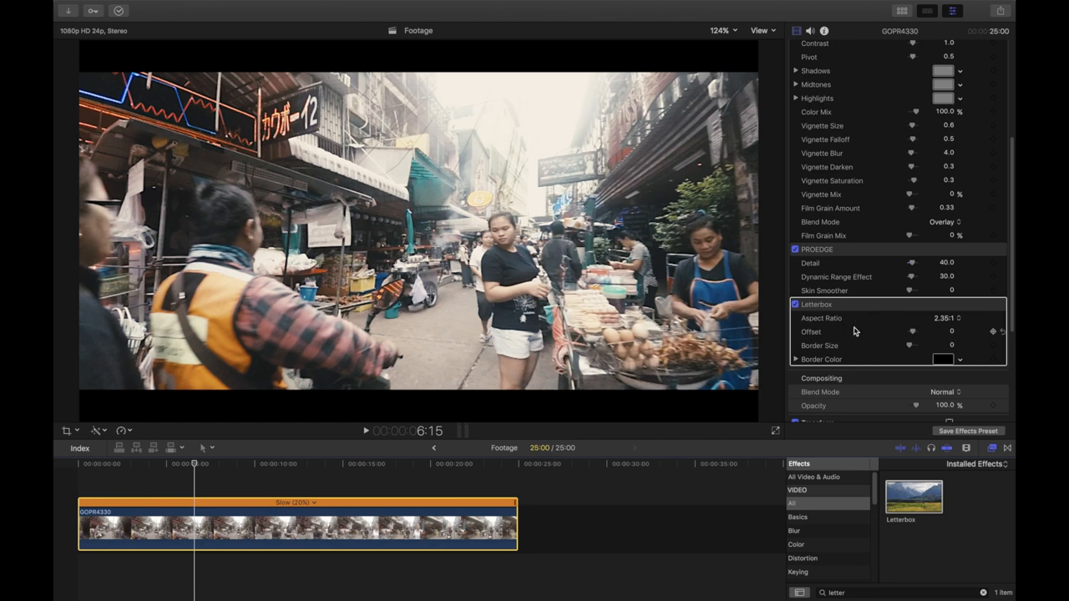
pyautogui.click(77, 465)
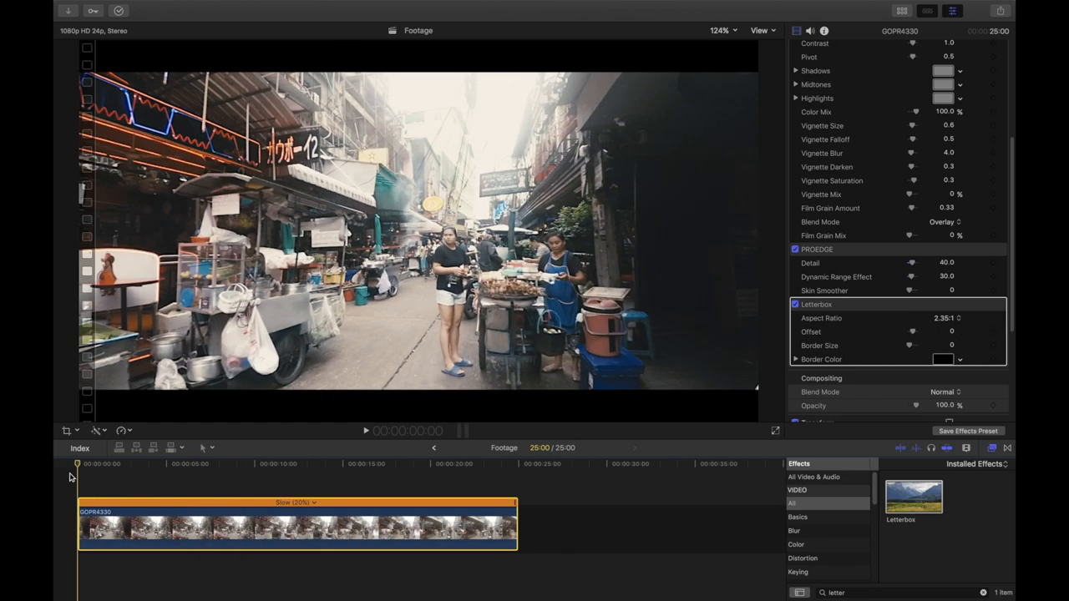